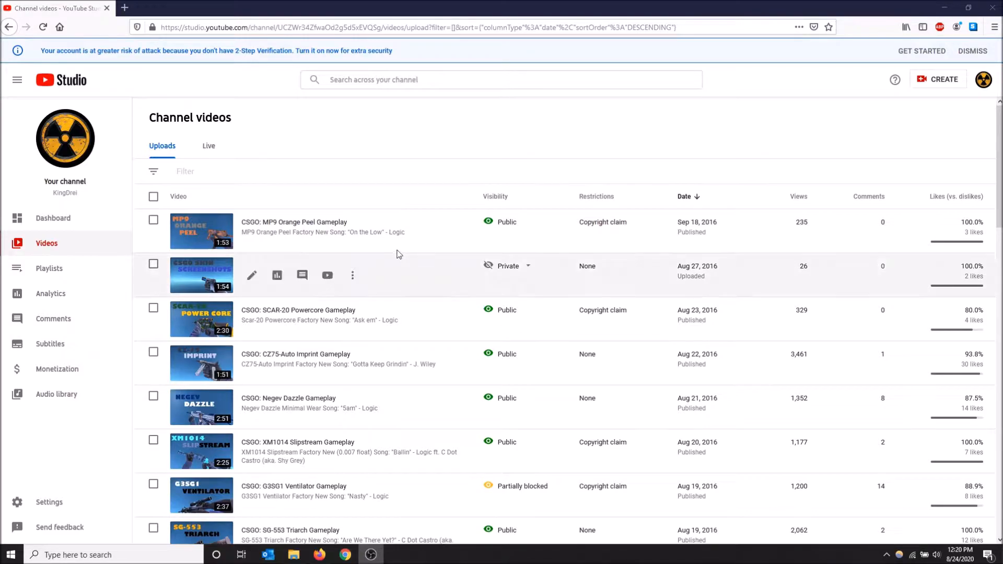
mouse_move(410, 212)
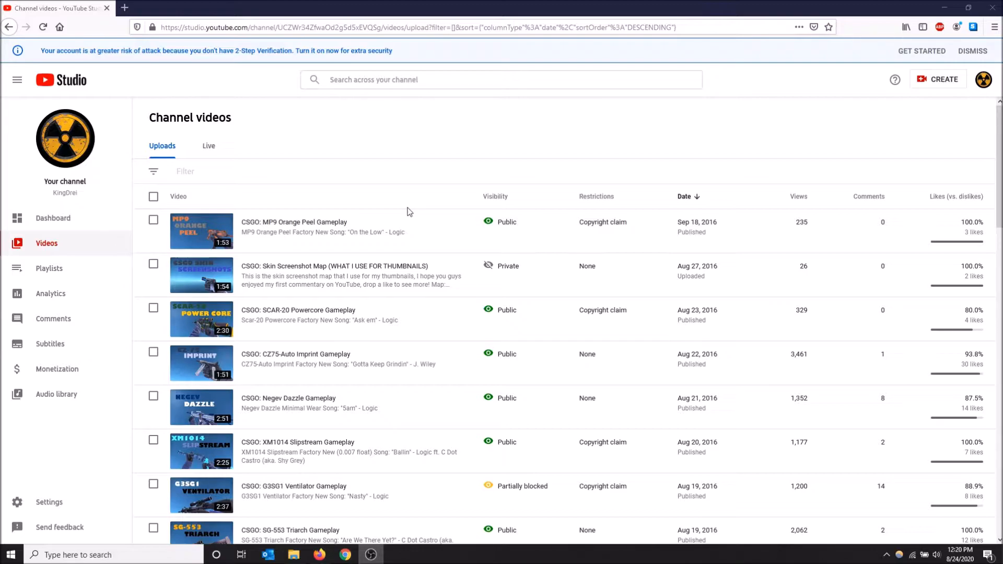
mouse_move(410, 231)
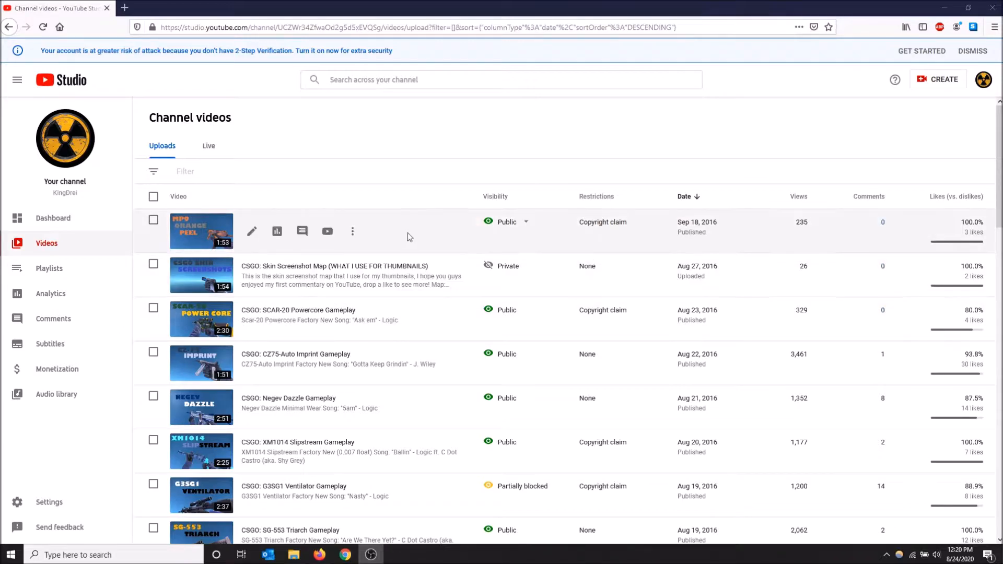
mouse_move(528, 152)
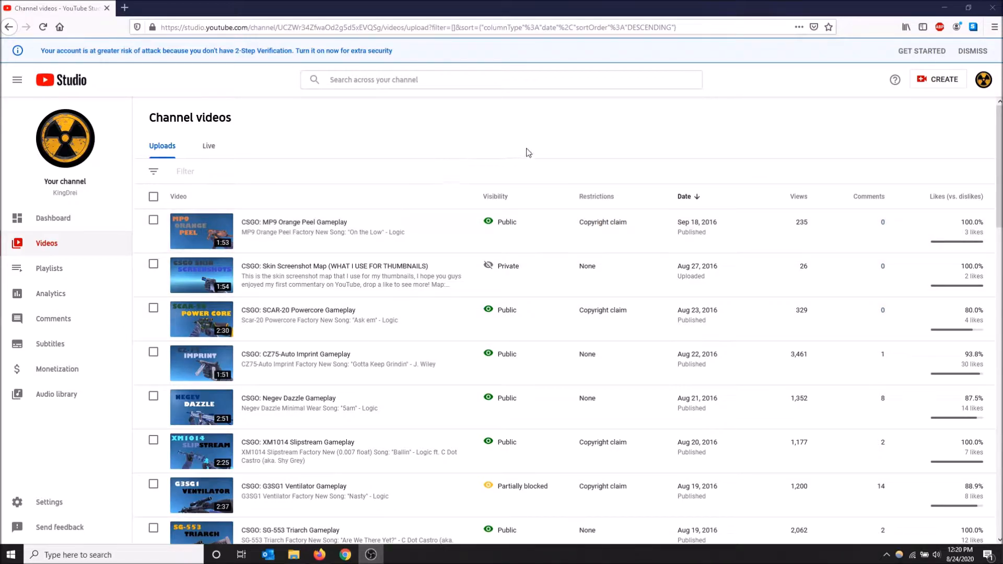
mouse_move(63, 255)
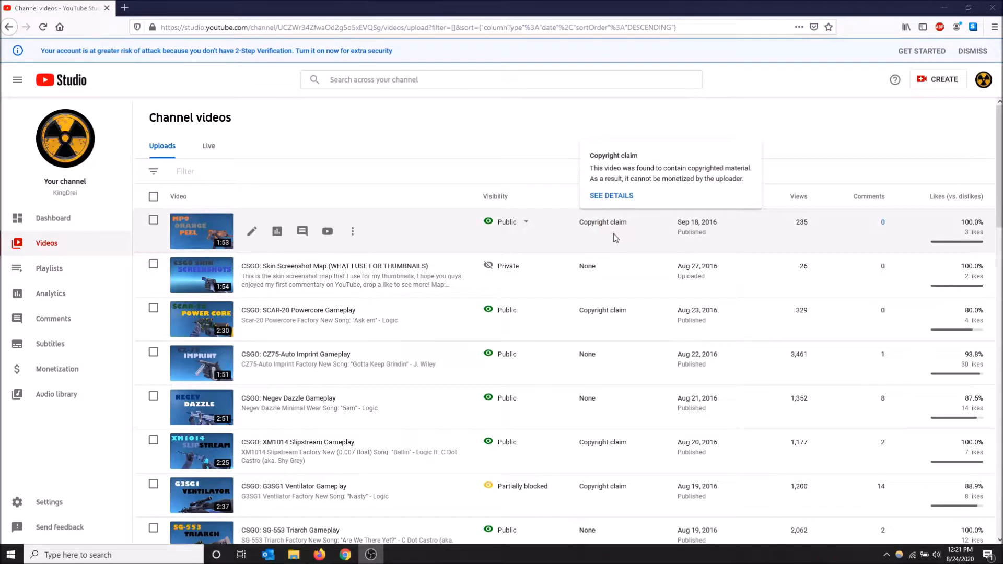
mouse_move(606, 223)
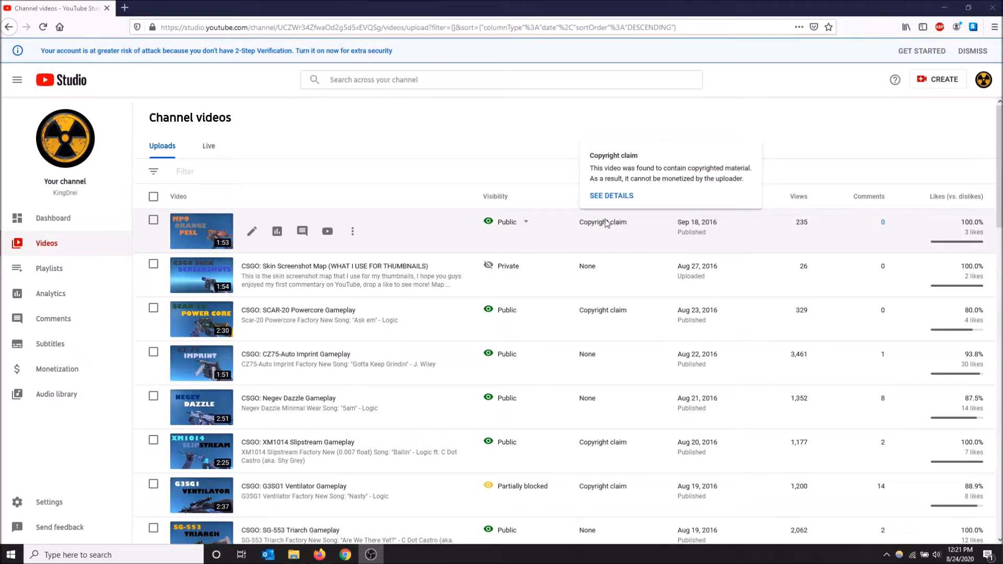
mouse_move(519, 173)
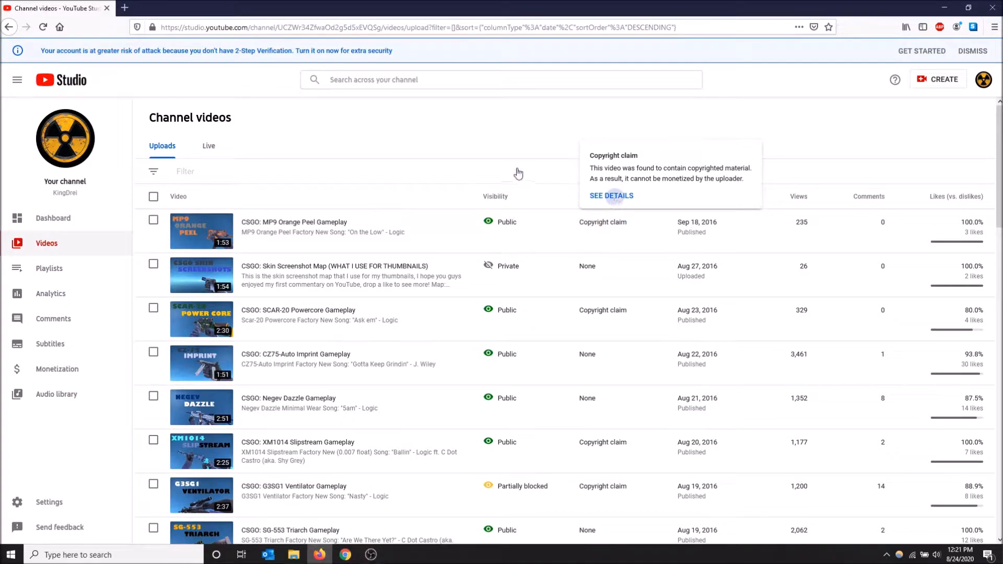
- View details of the 'On the Low' by Logic claim and open its action options
click(611, 195)
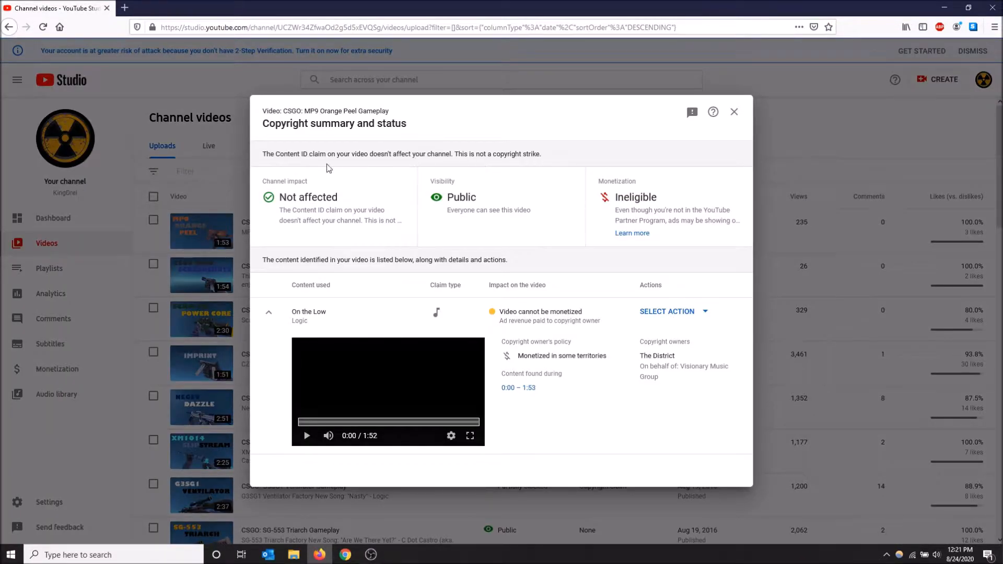
mouse_move(540, 312)
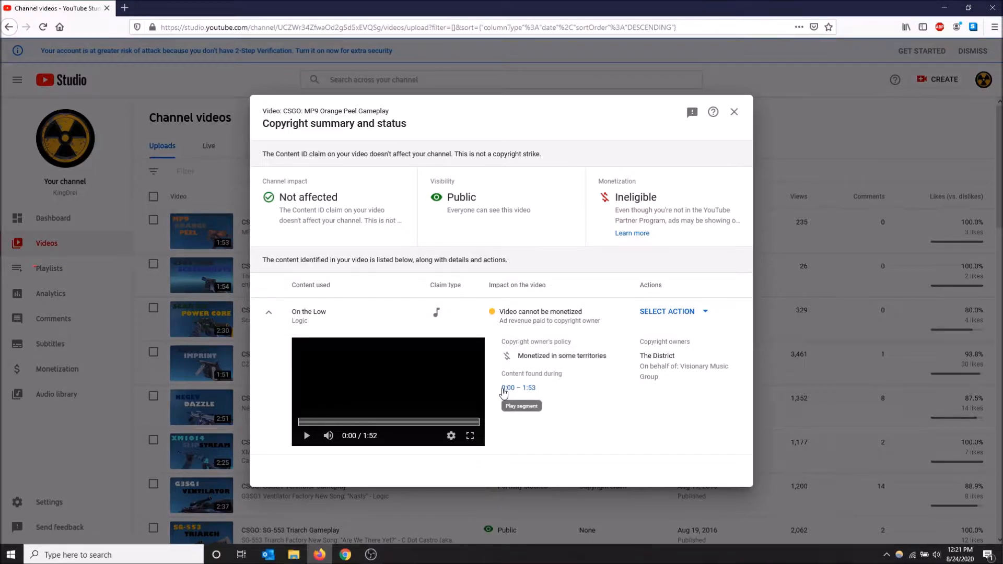
mouse_move(553, 403)
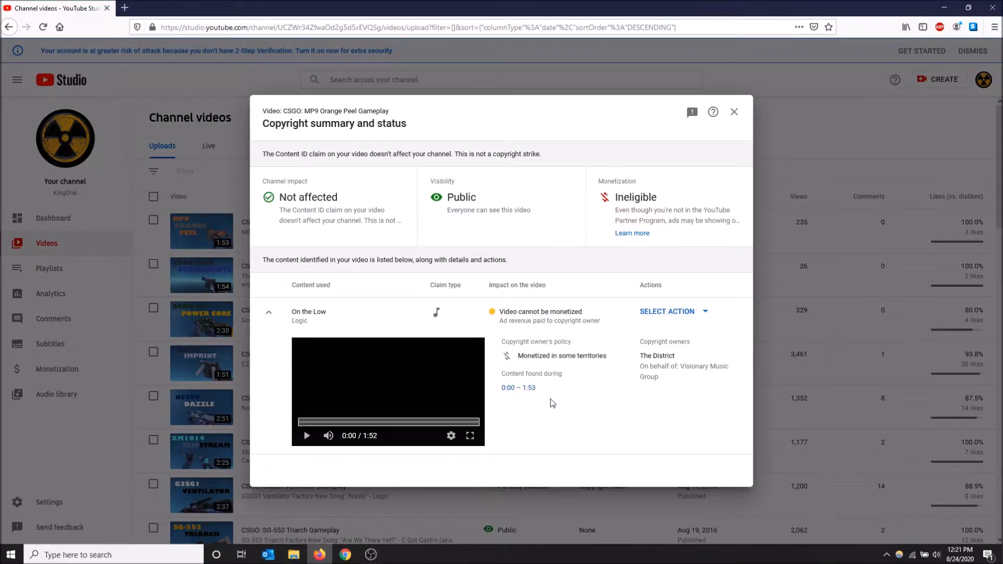
mouse_move(527, 366)
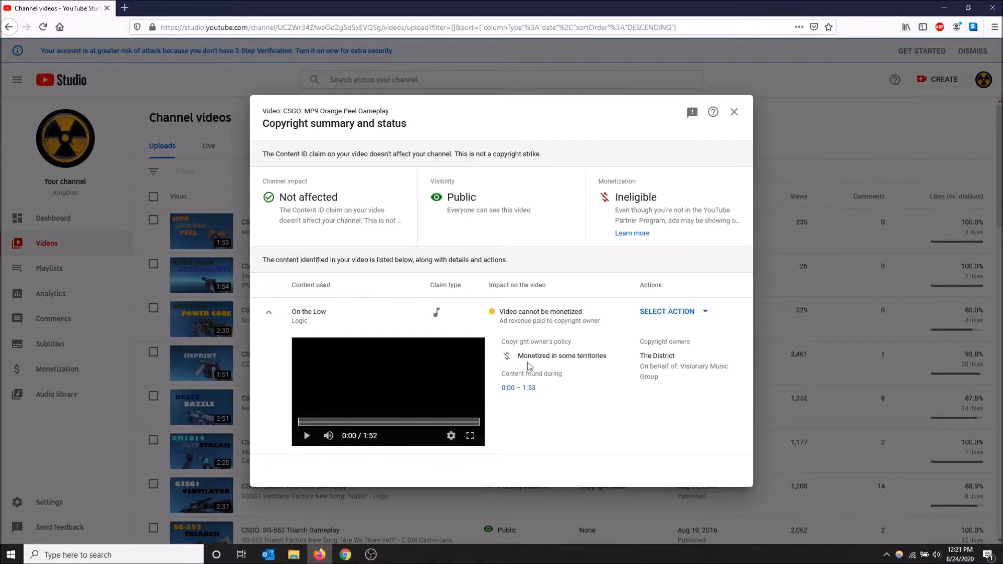
mouse_move(653, 358)
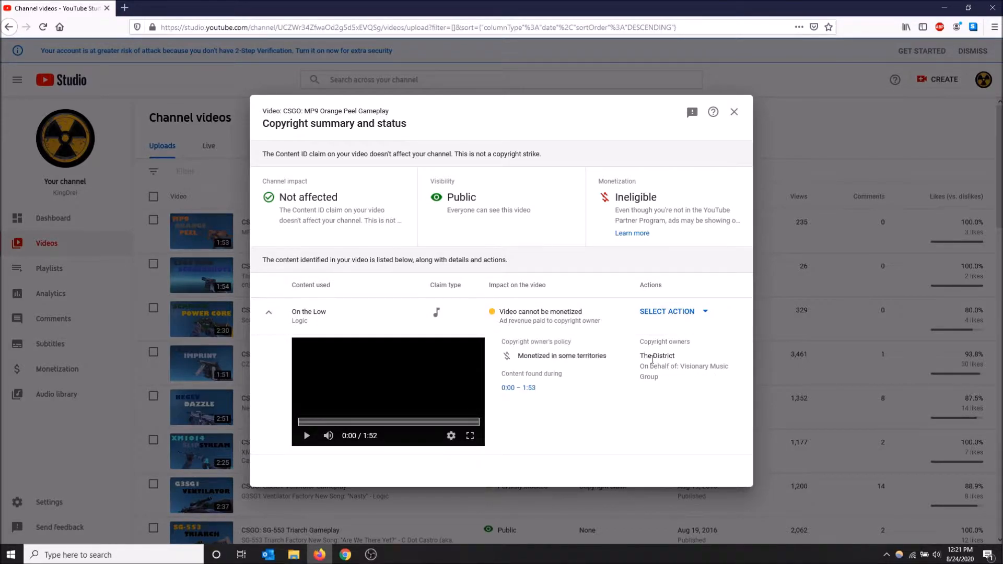
mouse_move(668, 385)
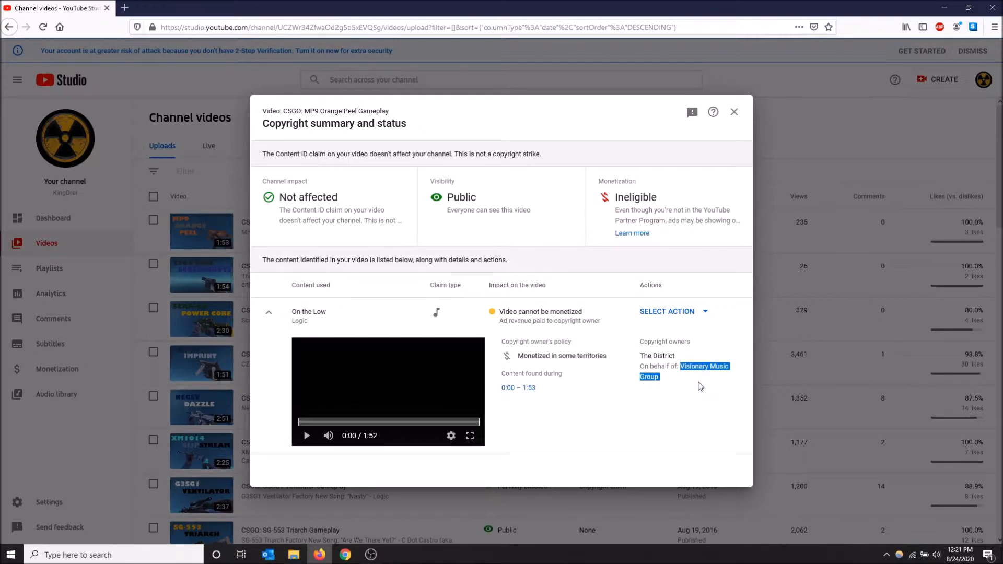
mouse_move(688, 413)
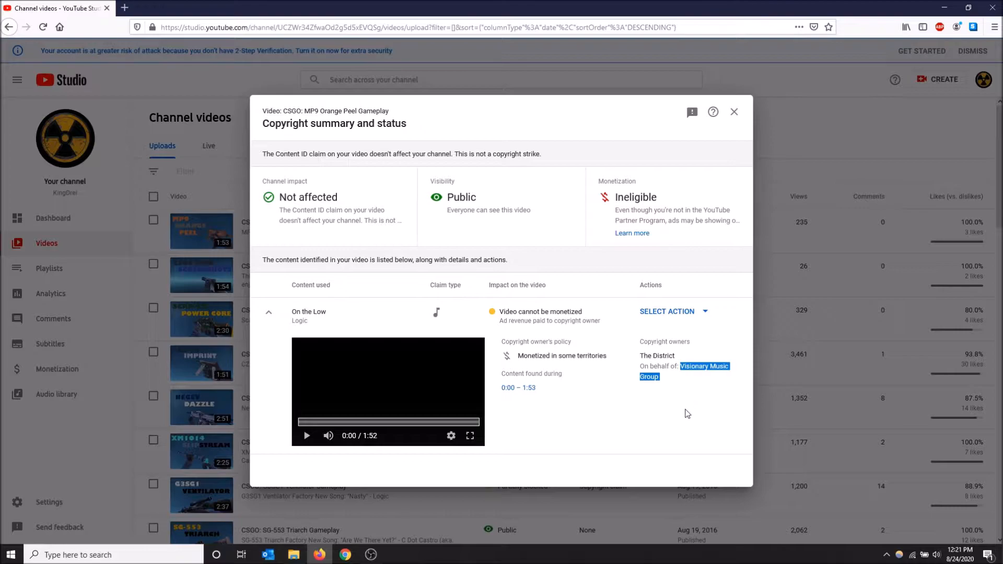
mouse_move(688, 300)
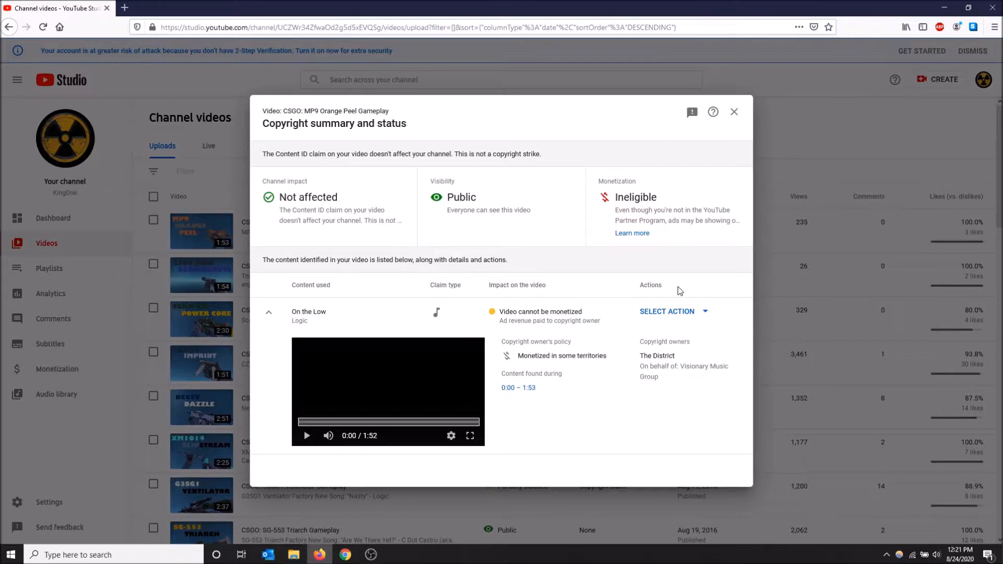
mouse_move(677, 299)
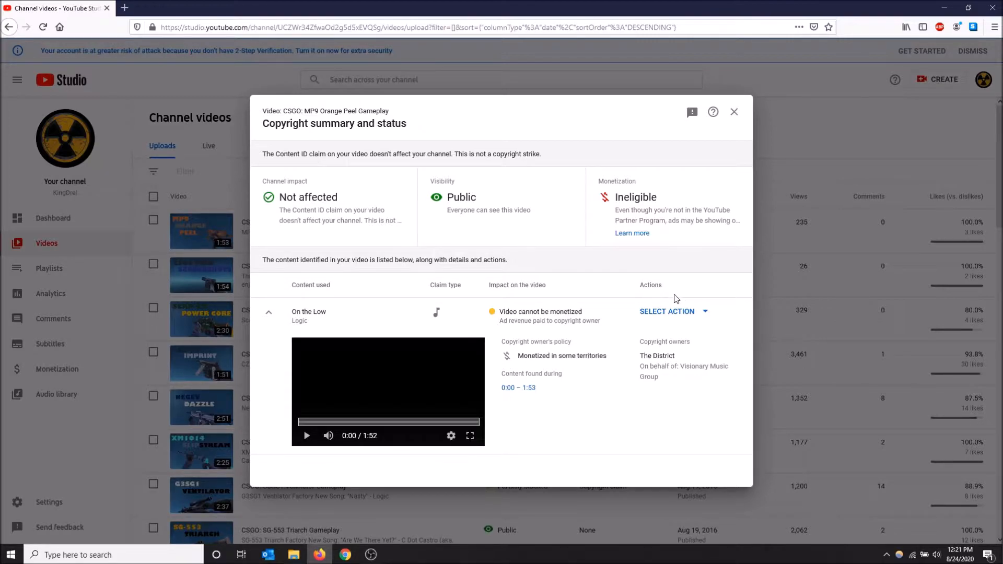
mouse_move(668, 311)
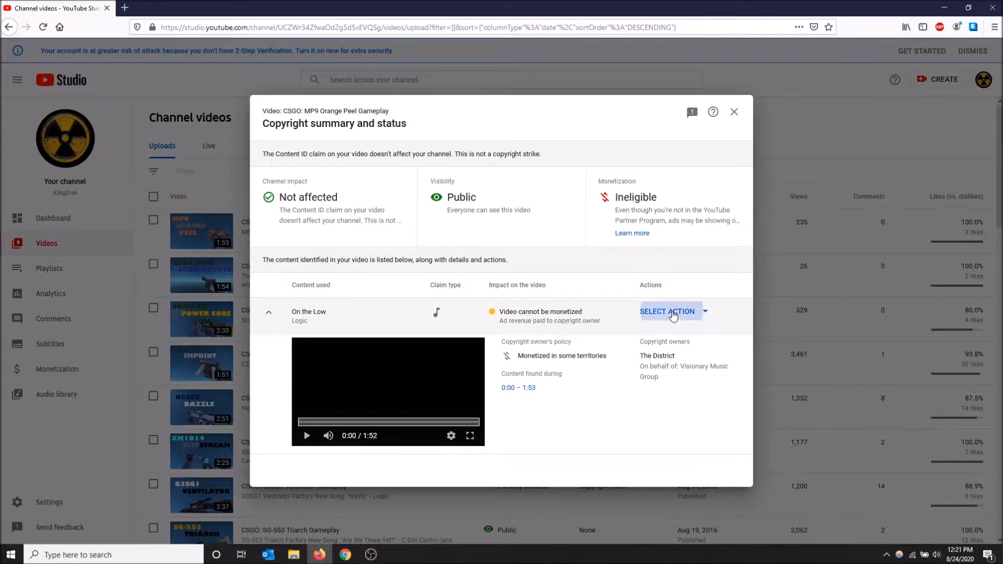
click(667, 311)
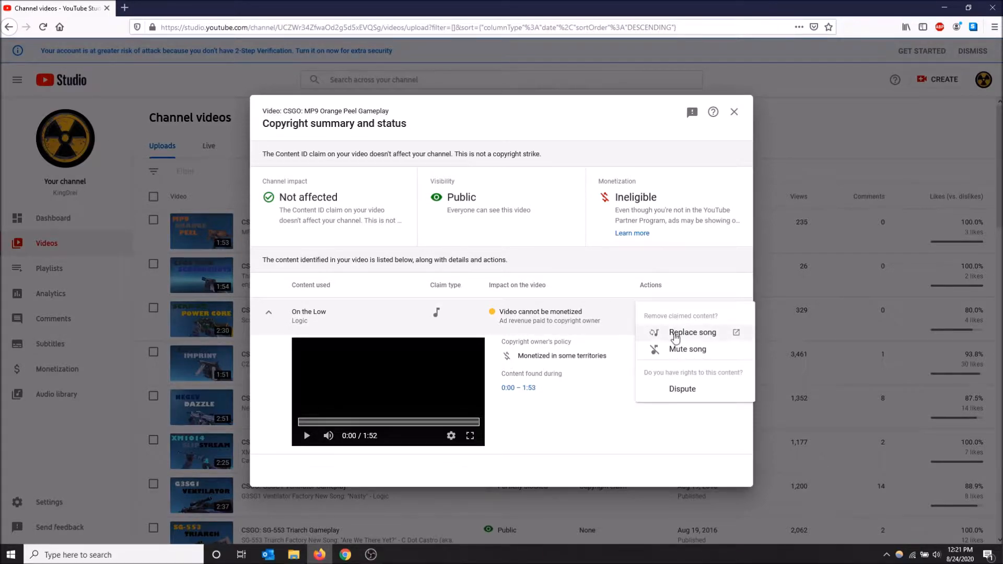
mouse_move(683, 389)
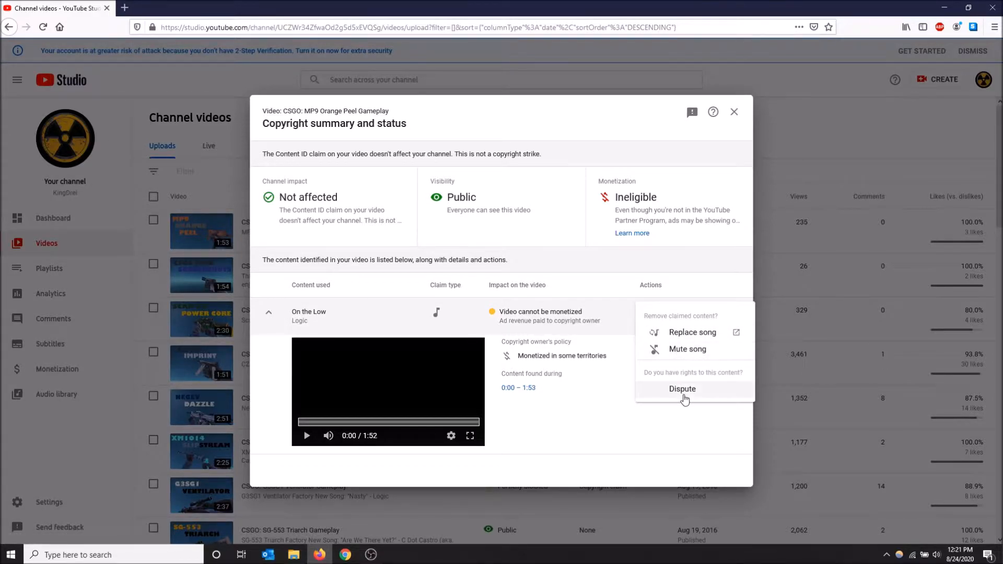
mouse_move(692, 333)
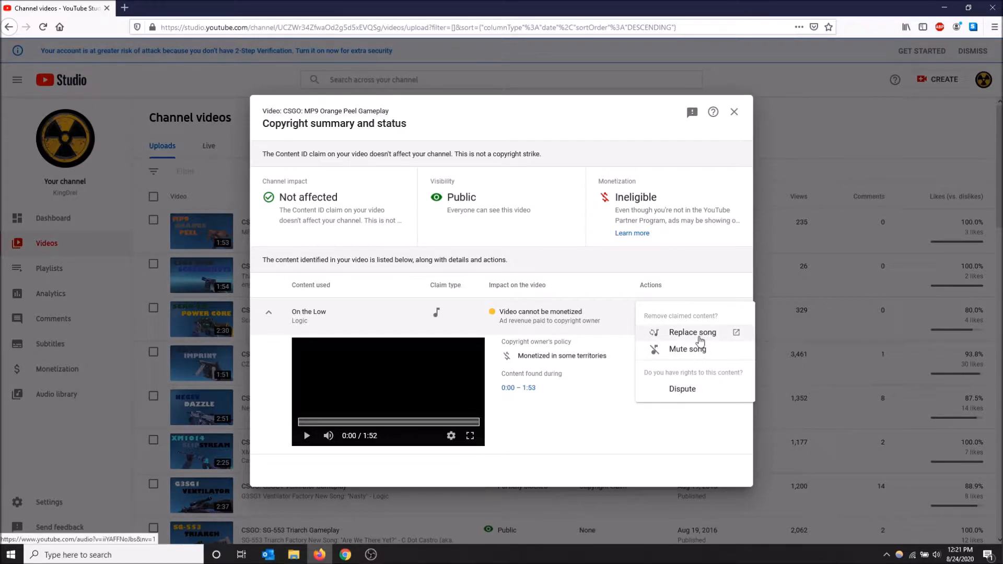
- Open the Replace song audio editor and browse the replacement track list
click(693, 332)
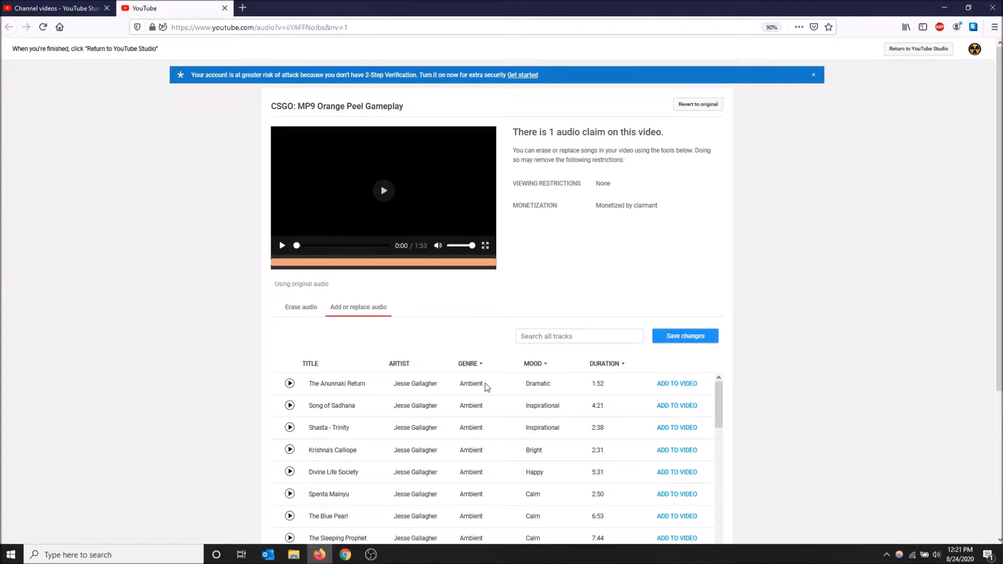
scroll(down, 3)
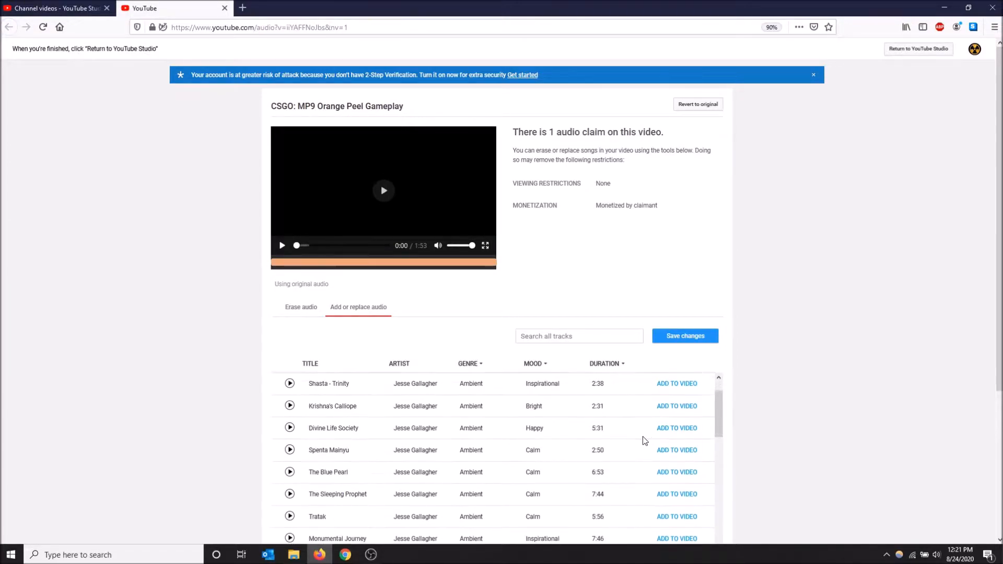
mouse_move(608, 424)
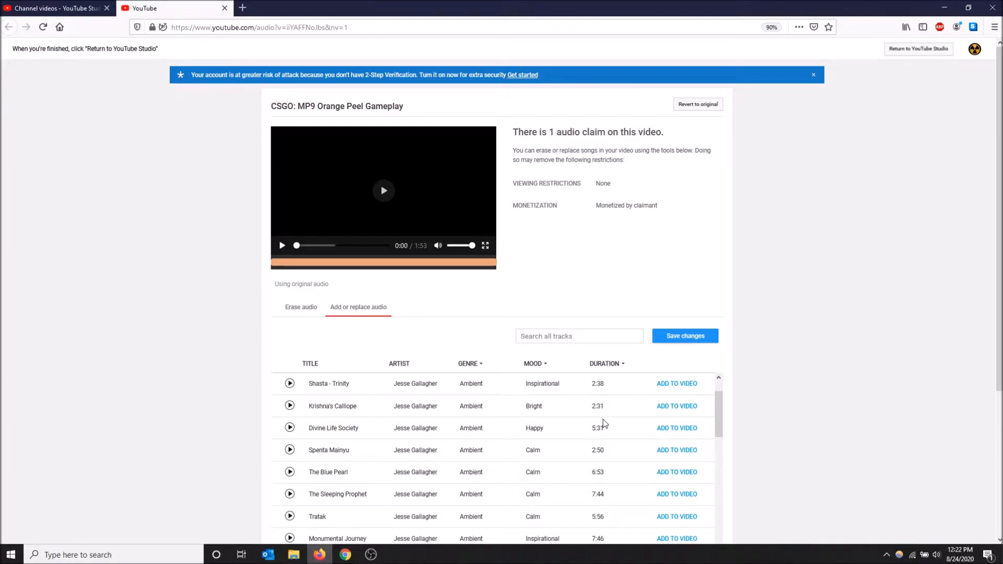
mouse_move(605, 421)
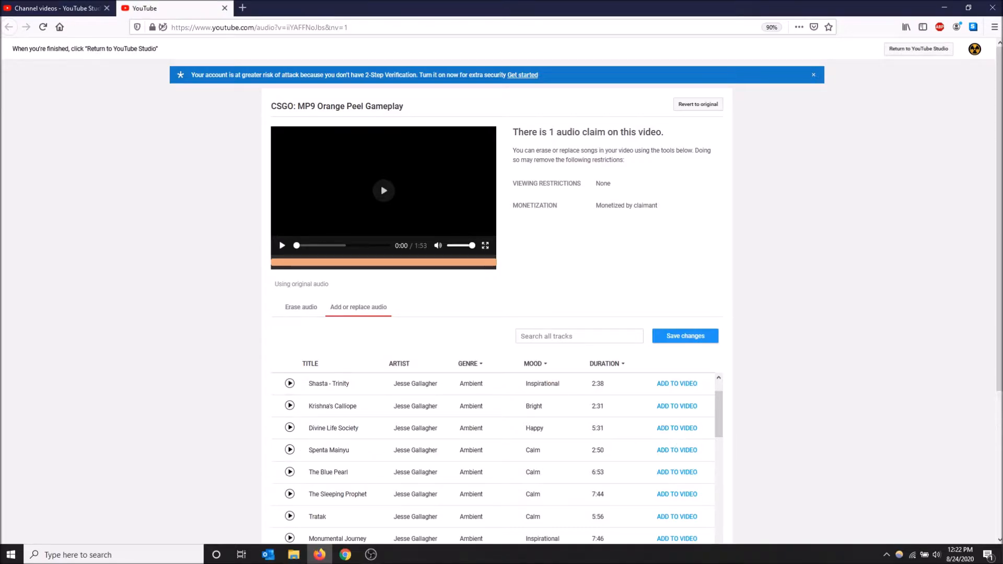
scroll(up, 3)
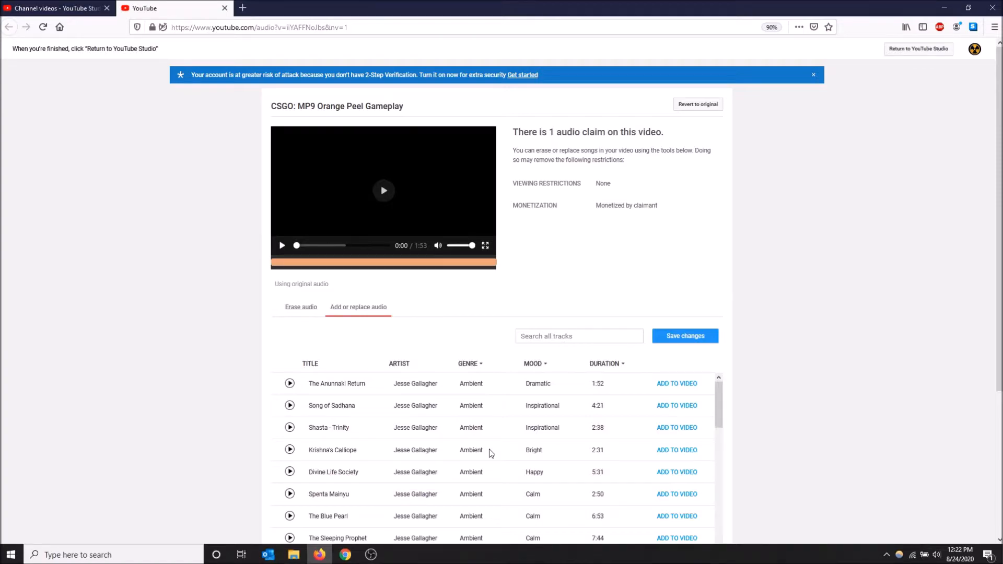
mouse_move(512, 213)
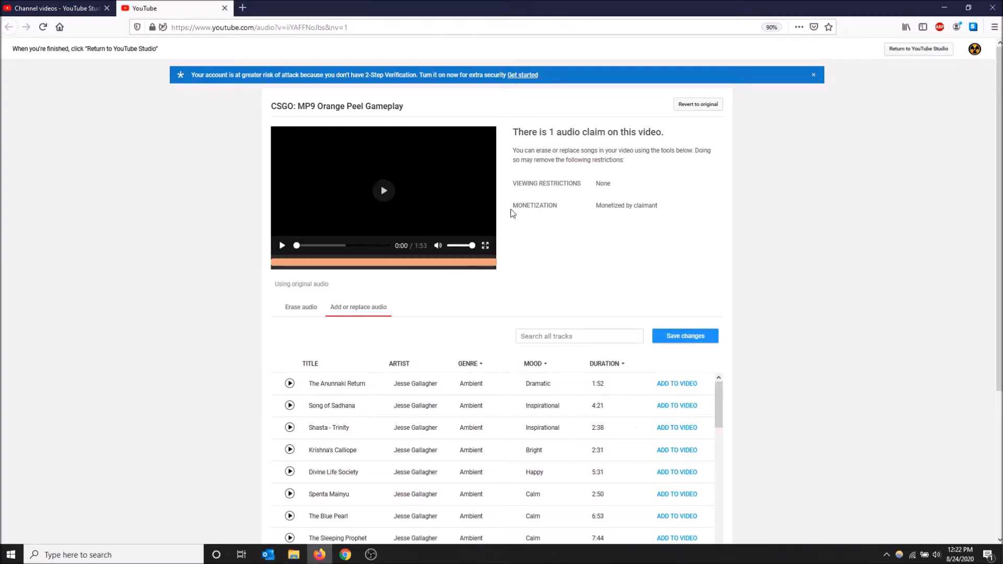
mouse_move(470, 248)
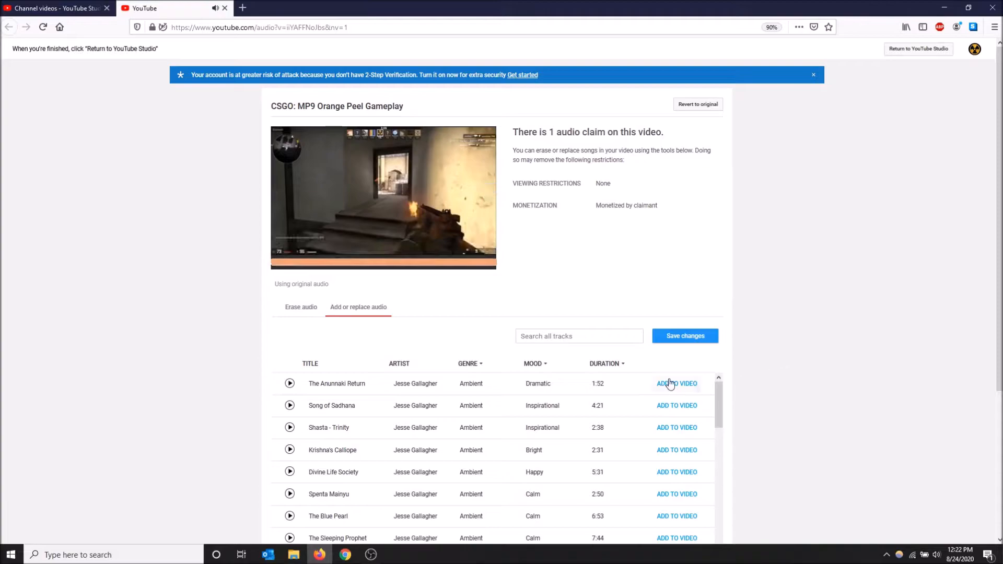
scroll(down, 3)
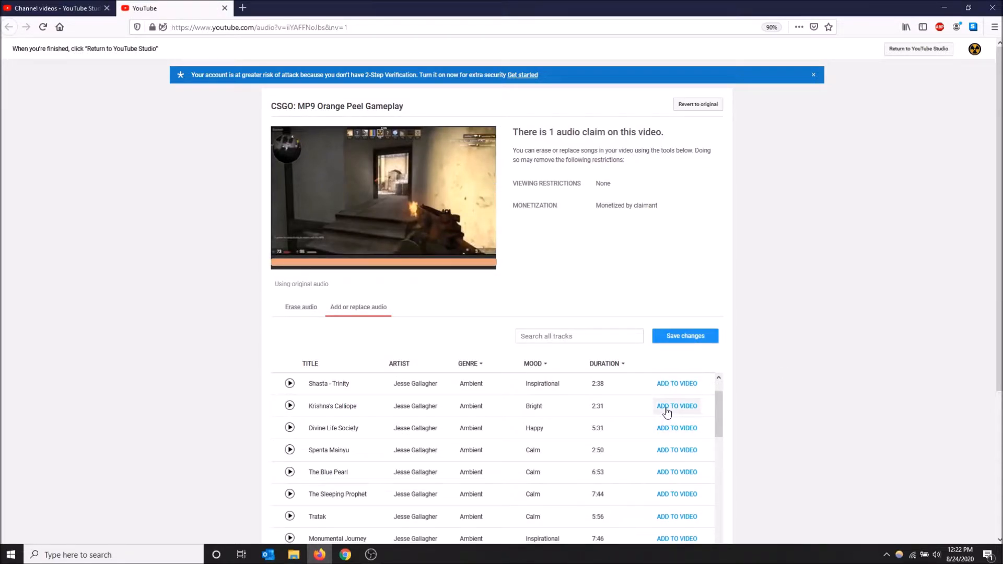
- Add Krishna's Calliope by Jesse Gallagher to the video and preview it
click(676, 405)
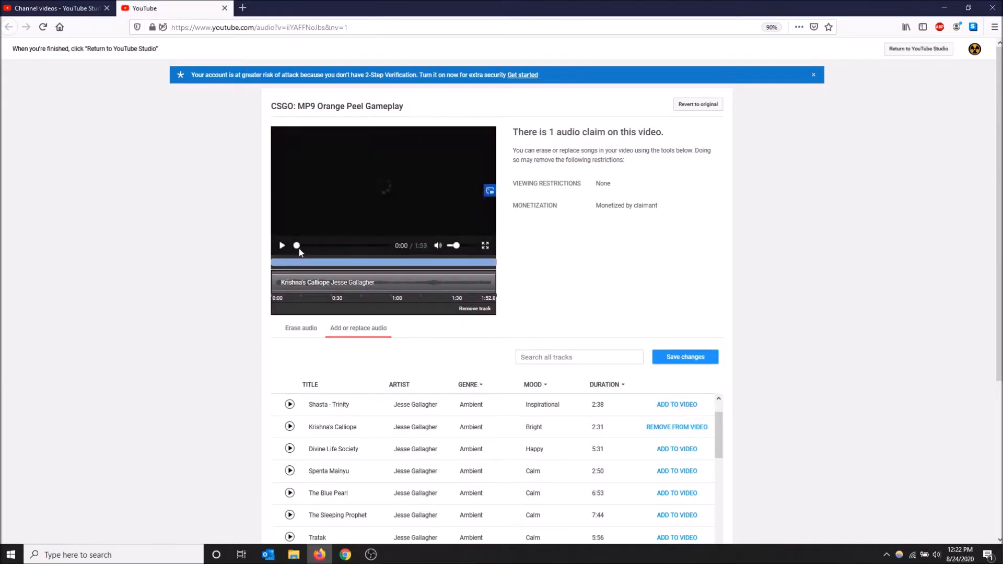
click(281, 246)
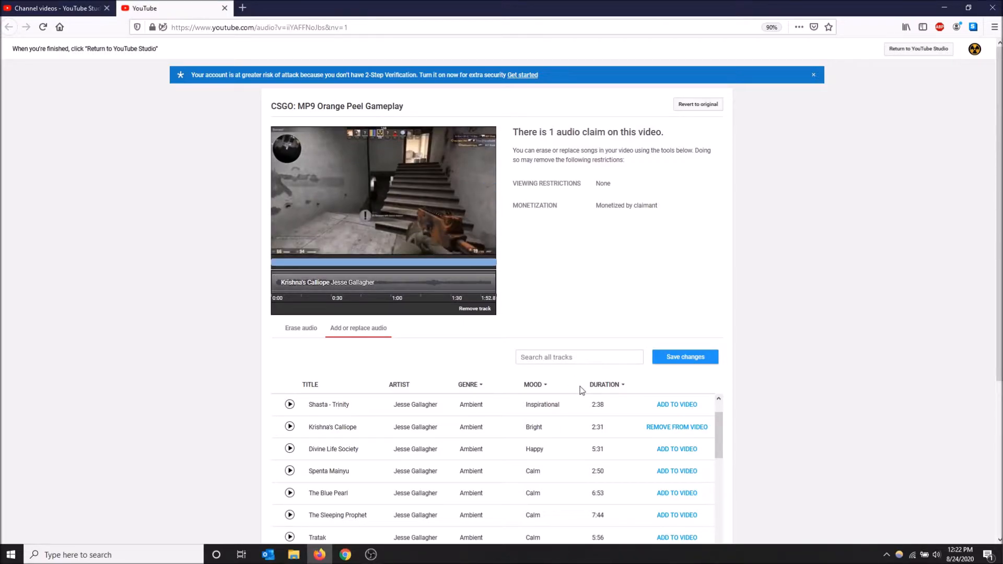
mouse_move(750, 125)
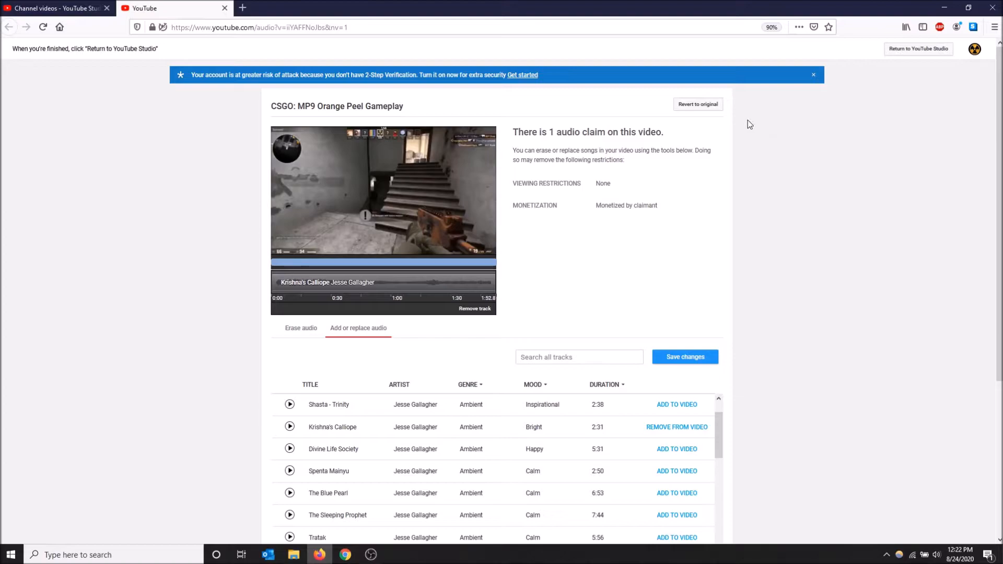
mouse_move(713, 108)
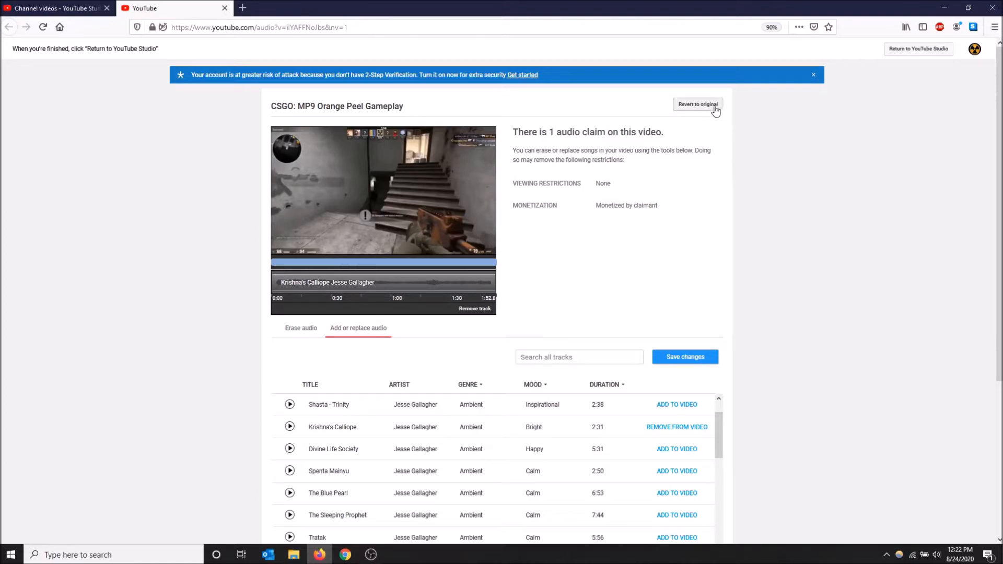
mouse_move(732, 373)
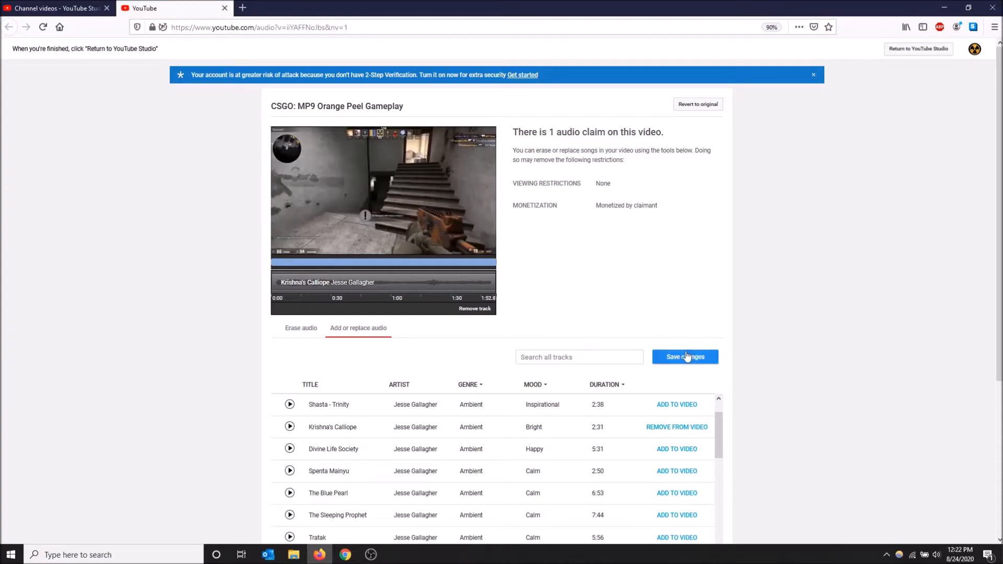
mouse_move(696, 177)
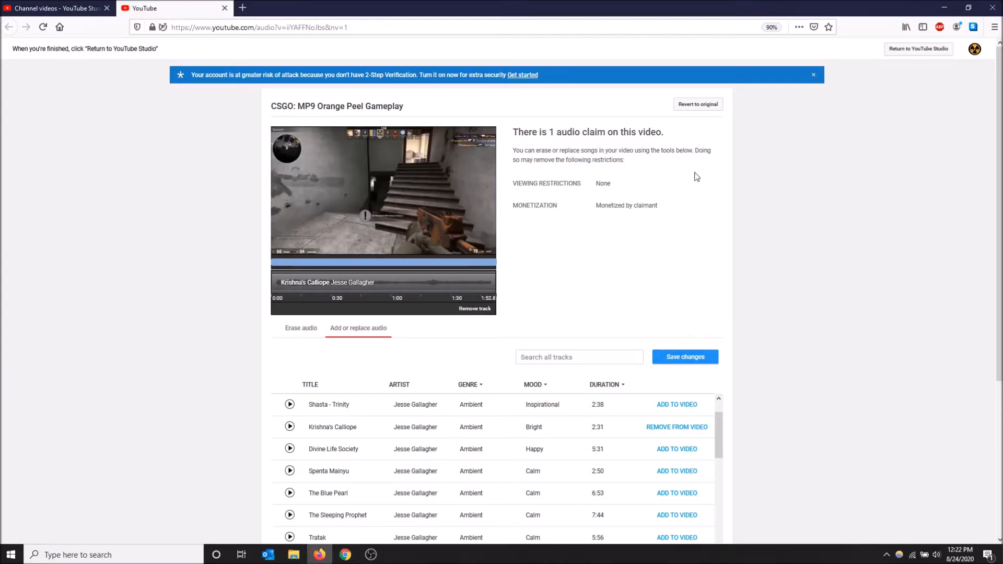
- Revert the gameplay video's audio edits to the original and confirm with Save
click(698, 105)
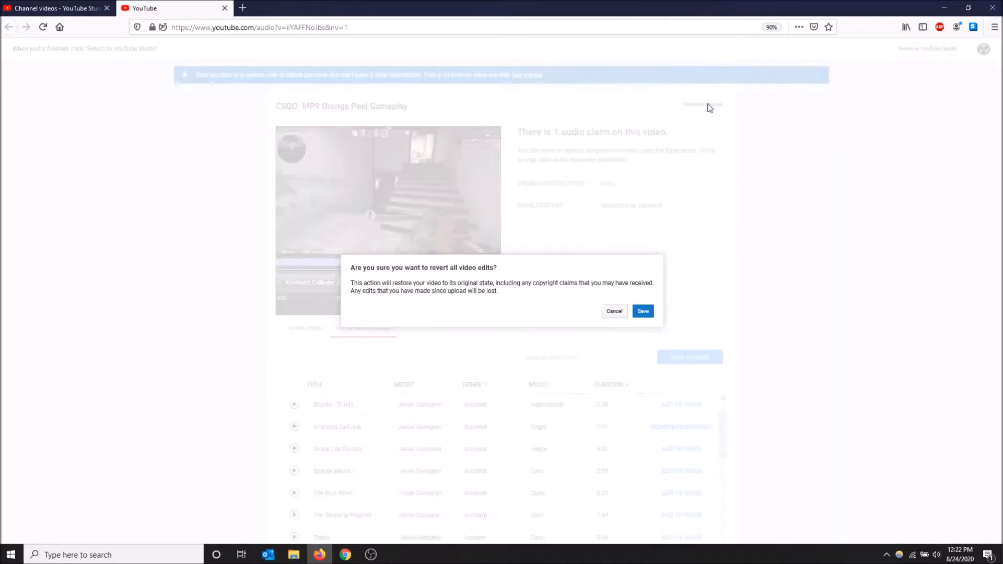
mouse_move(644, 311)
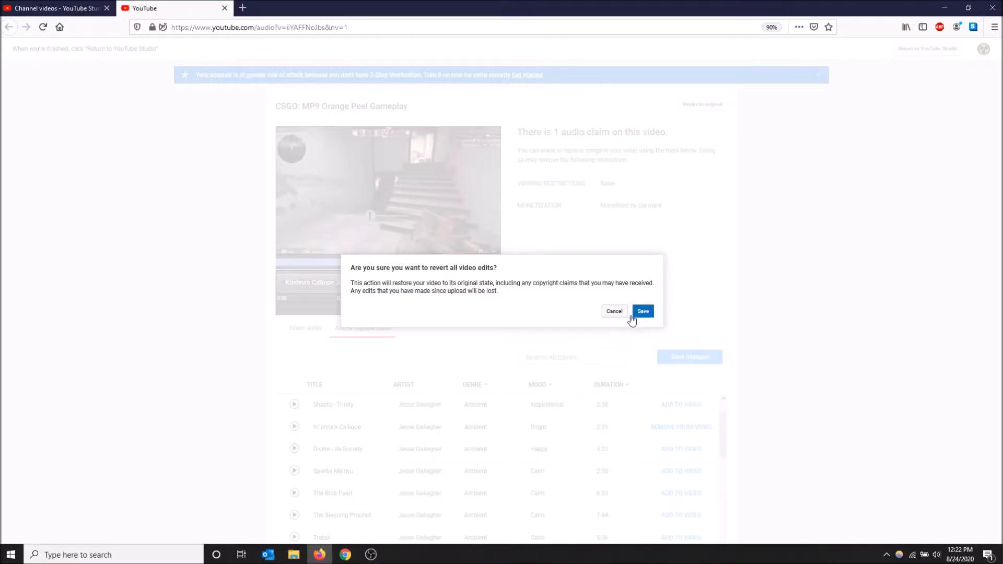
mouse_move(639, 314)
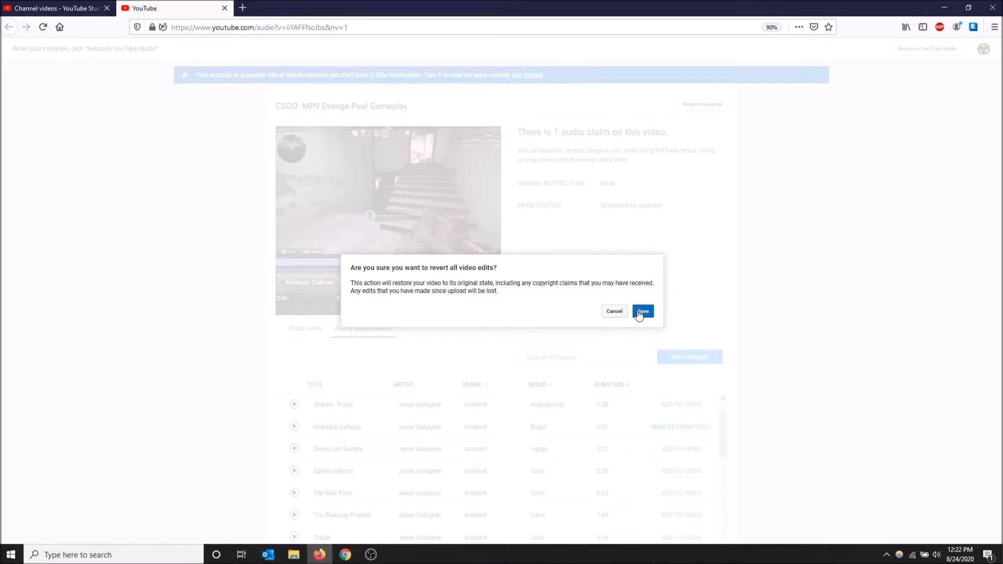
click(642, 311)
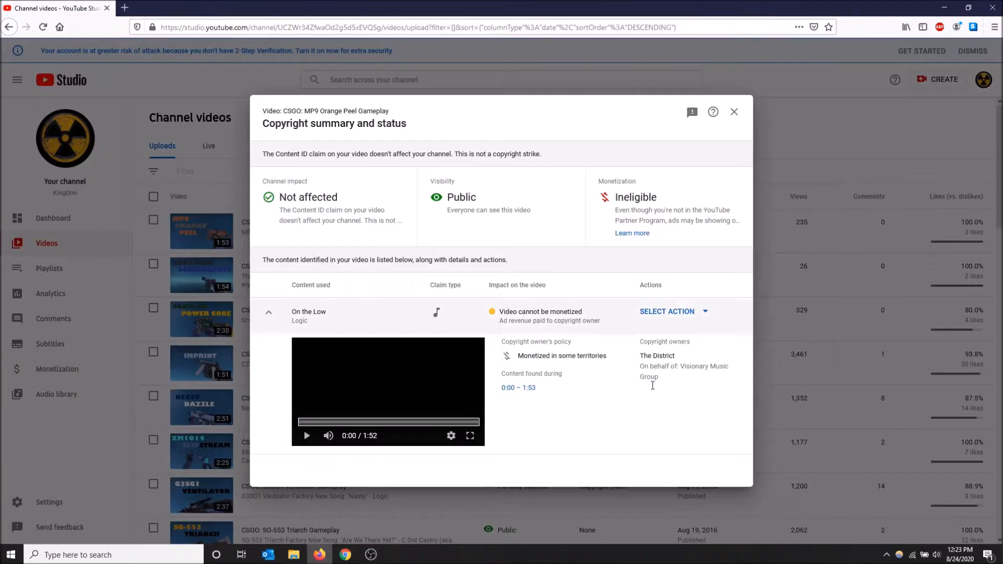
mouse_move(673, 311)
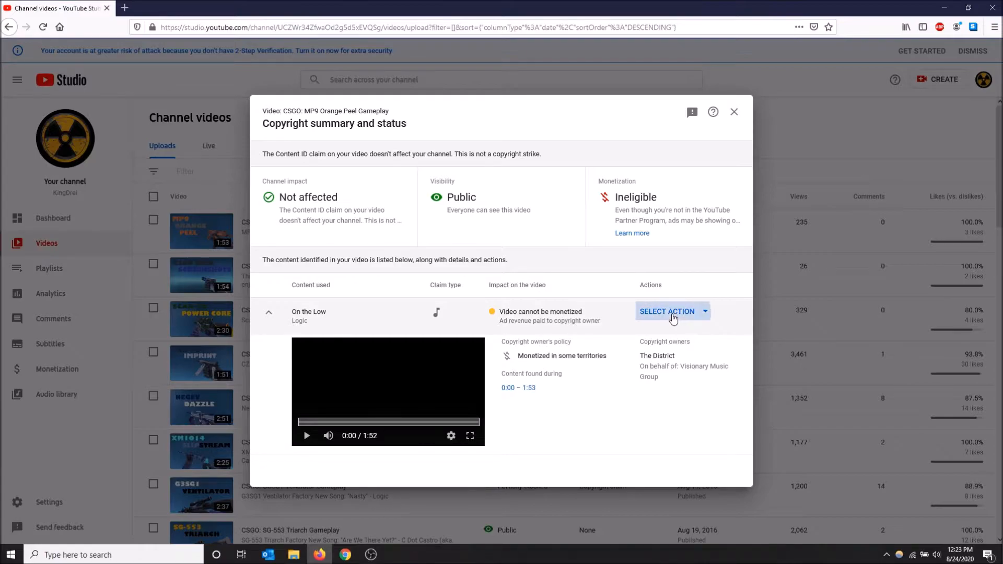
- Choose Mute song only (beta) for On the Low, then play and pause the muted preview
click(668, 311)
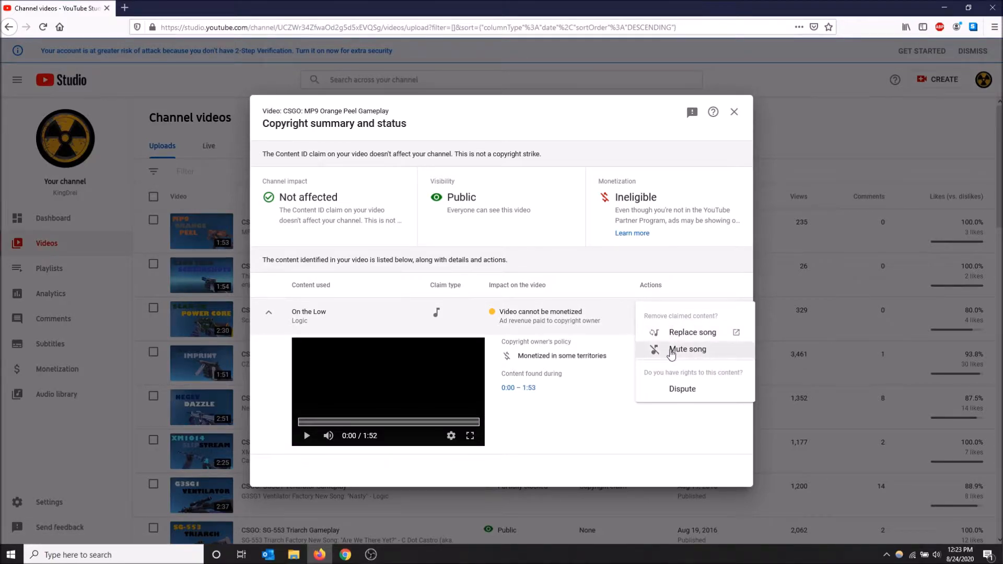
click(687, 349)
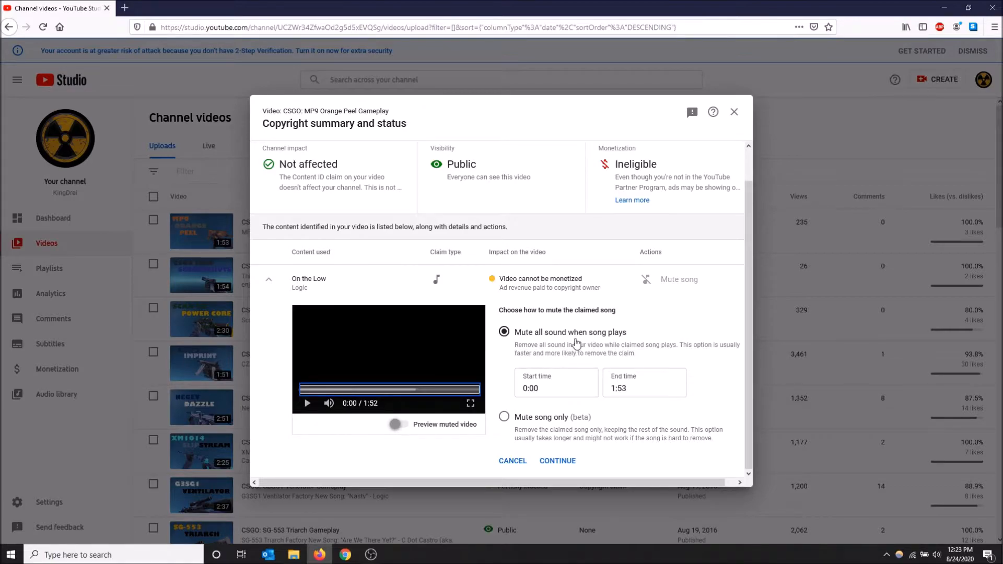
mouse_move(664, 359)
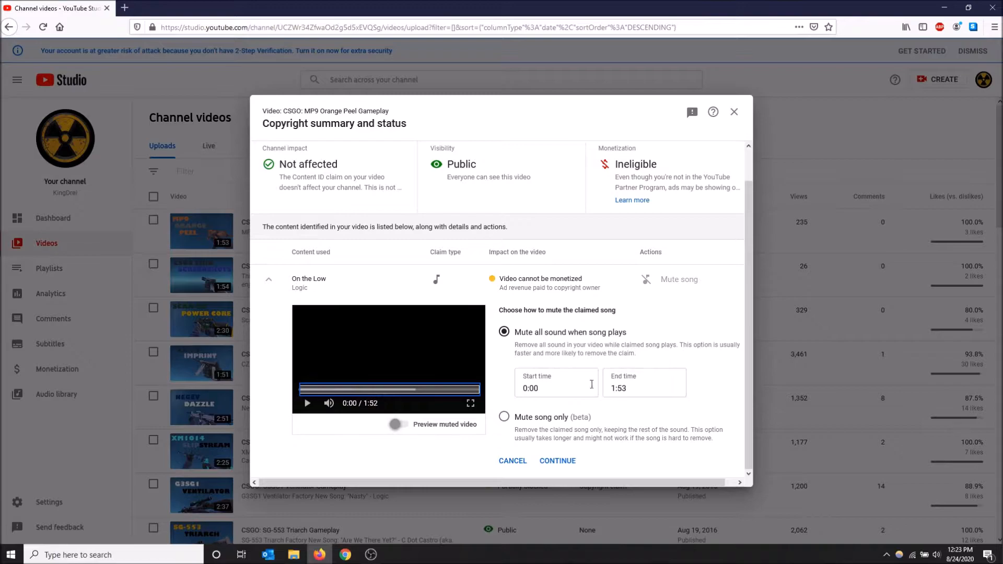
mouse_move(552, 426)
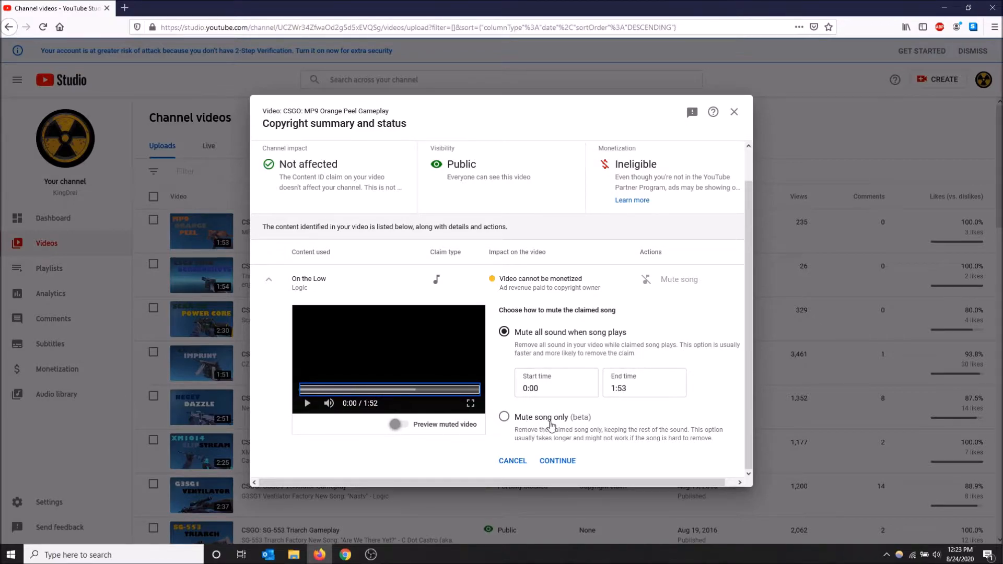
mouse_move(575, 428)
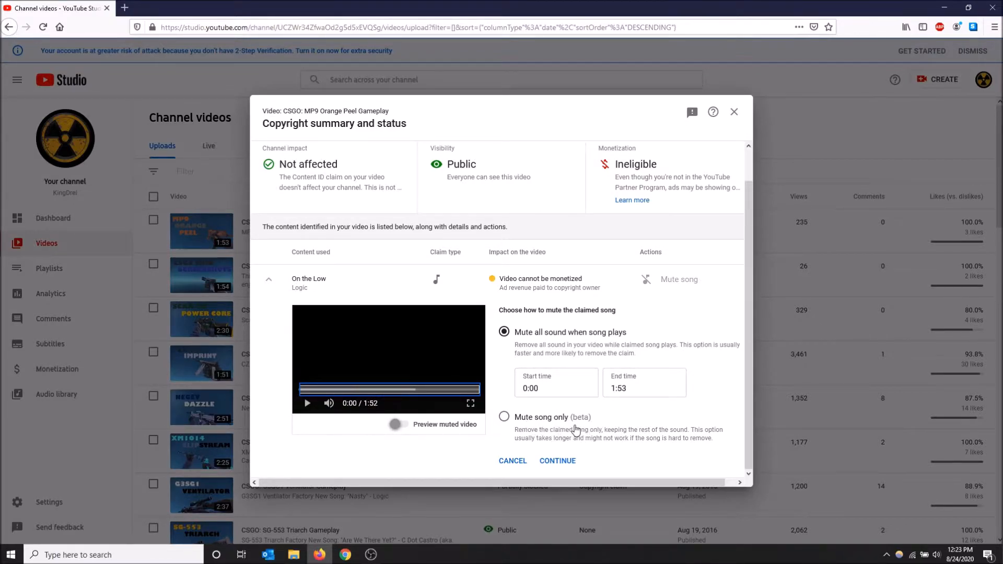
mouse_move(576, 441)
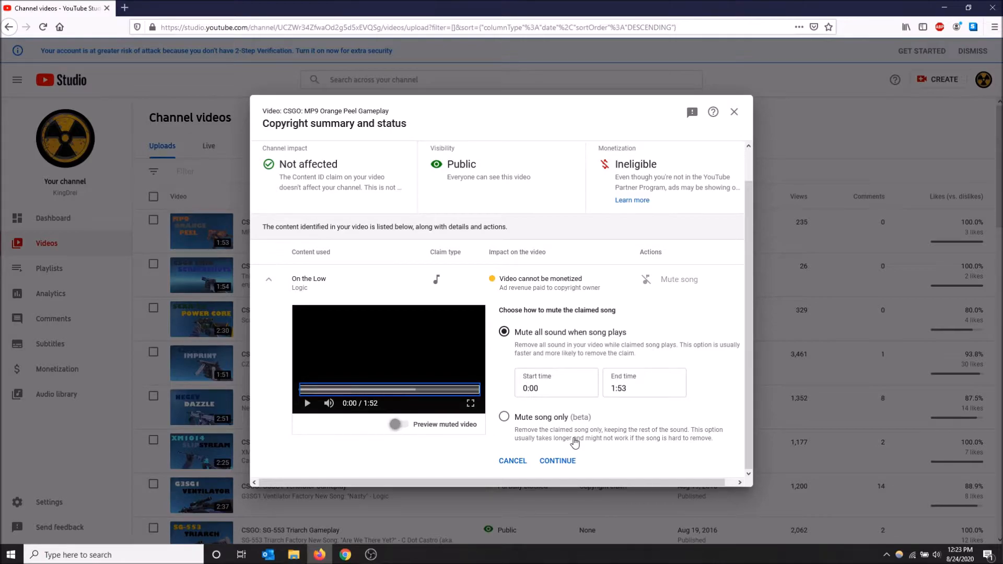
mouse_move(504, 417)
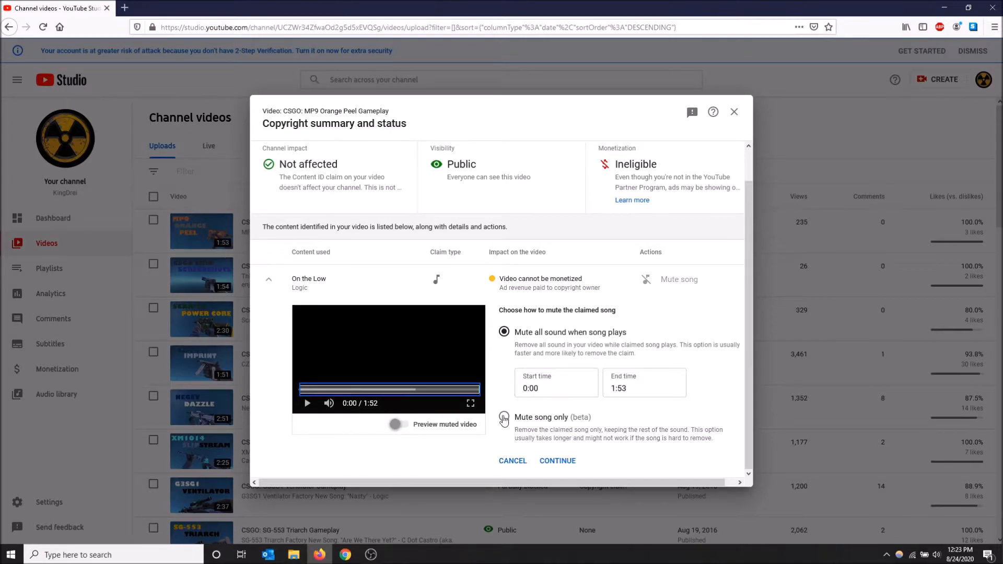
click(504, 401)
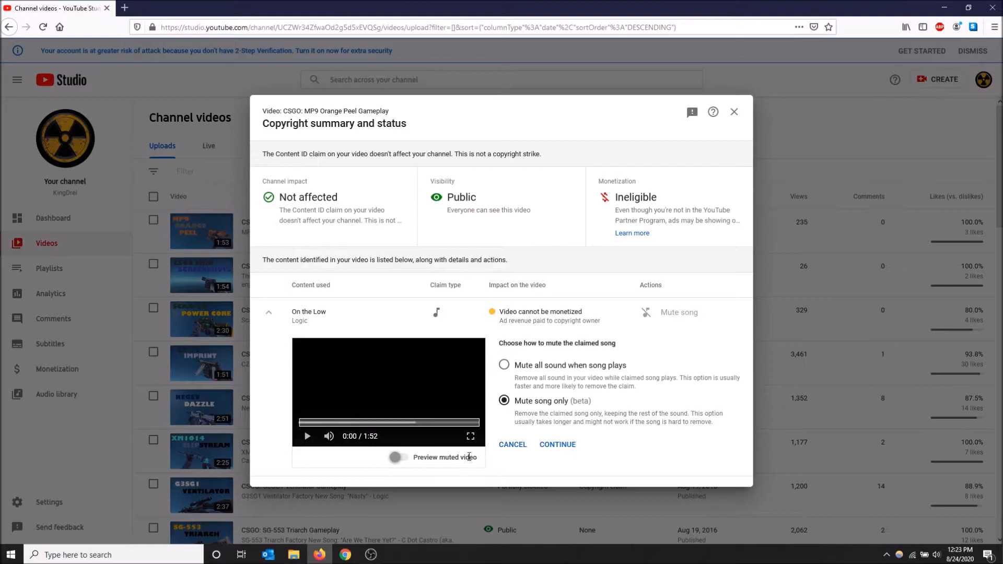
mouse_move(408, 461)
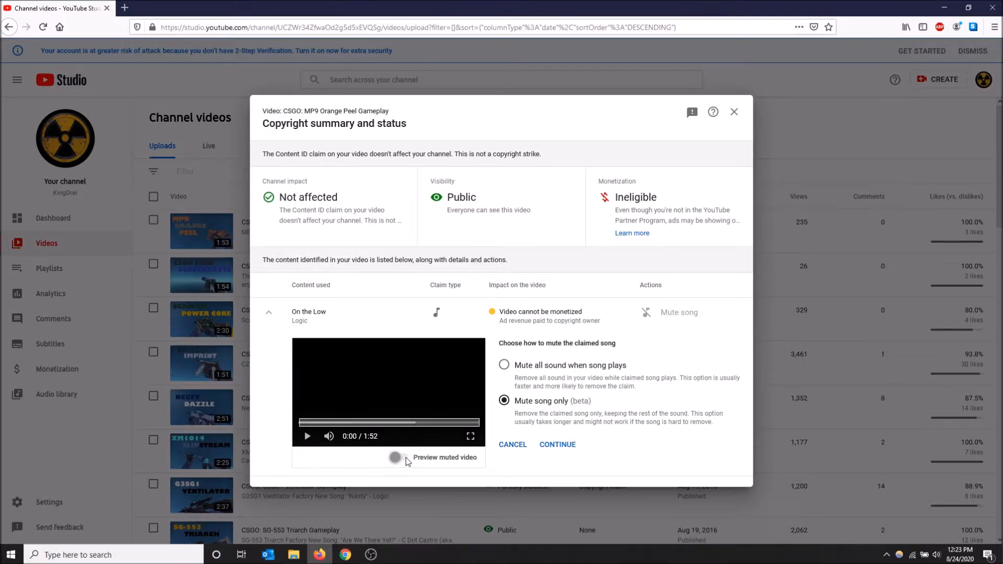
click(395, 457)
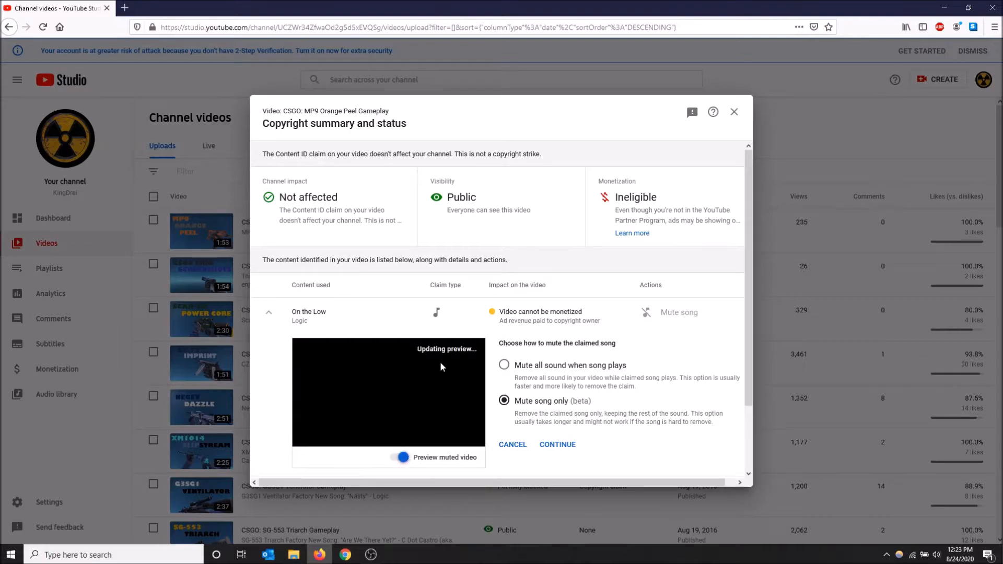
mouse_move(652, 464)
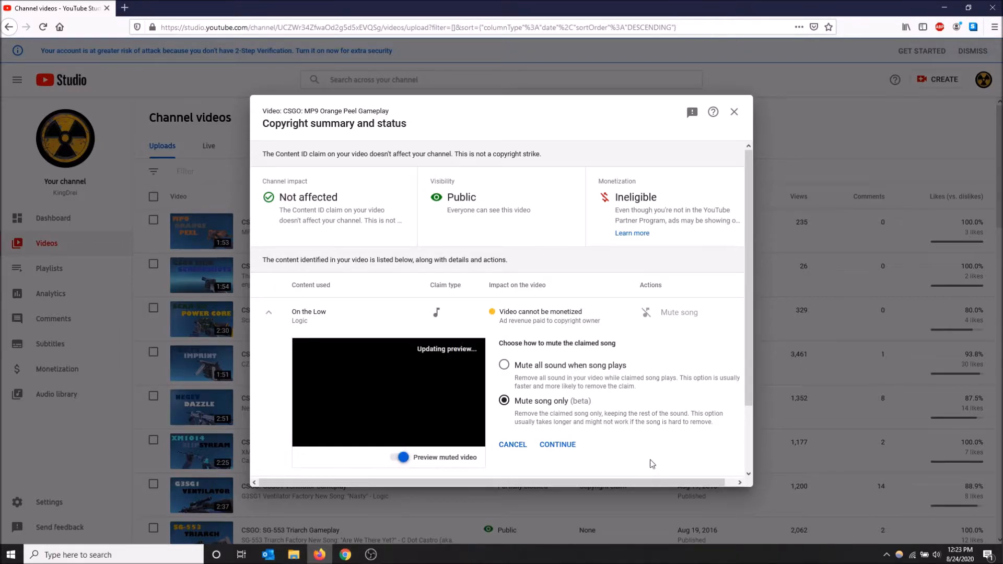
mouse_move(537, 425)
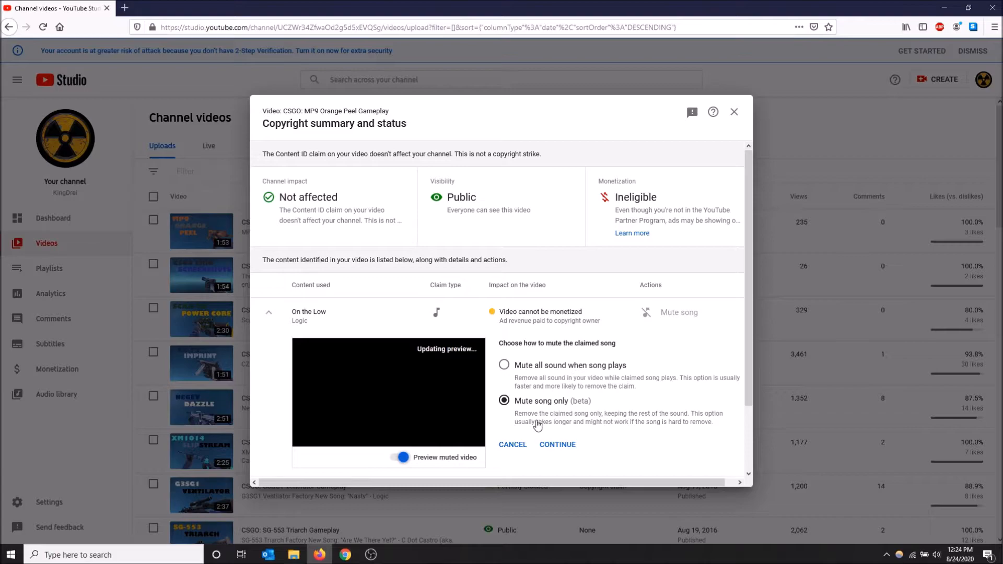
mouse_move(560, 425)
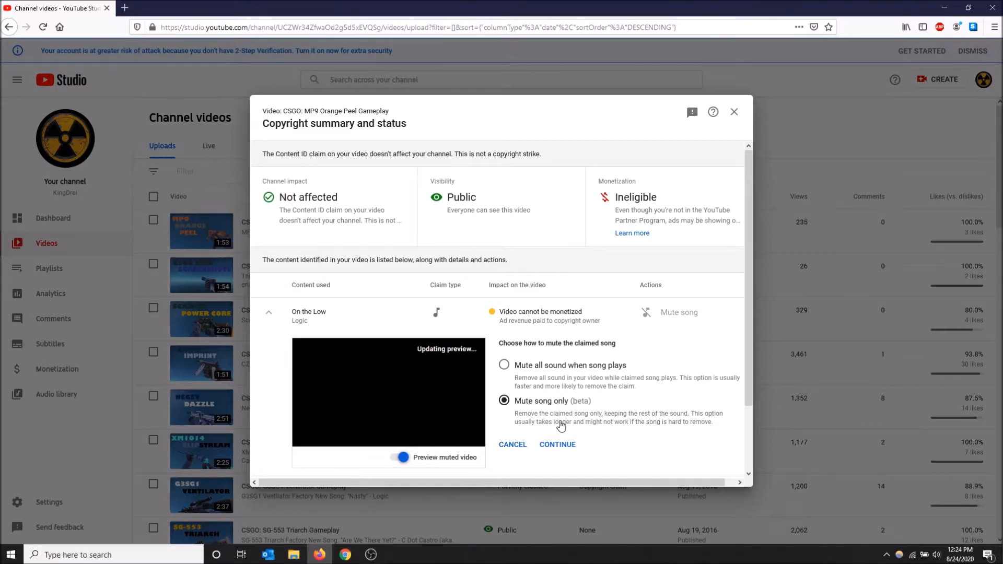
mouse_move(578, 372)
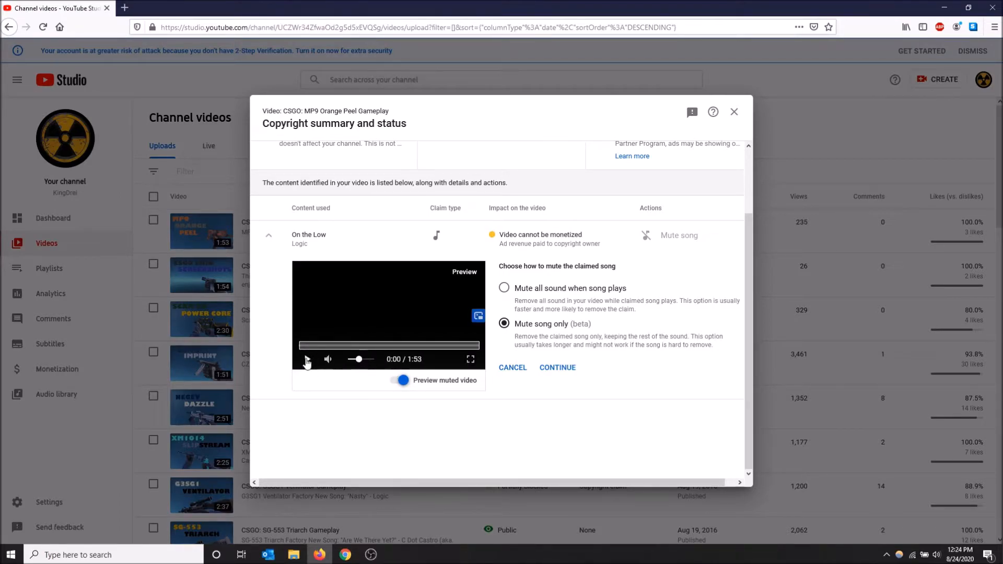
click(308, 359)
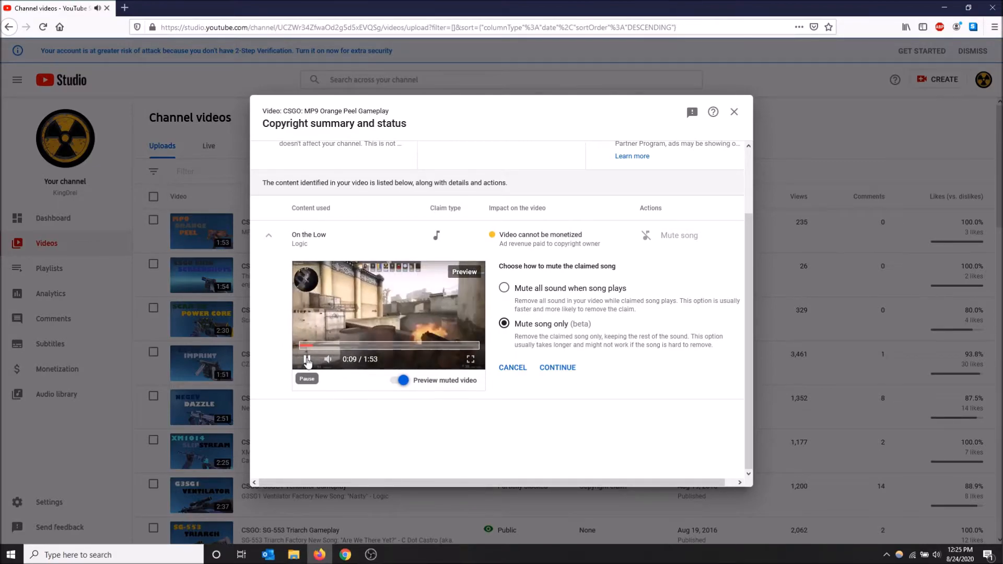
click(307, 359)
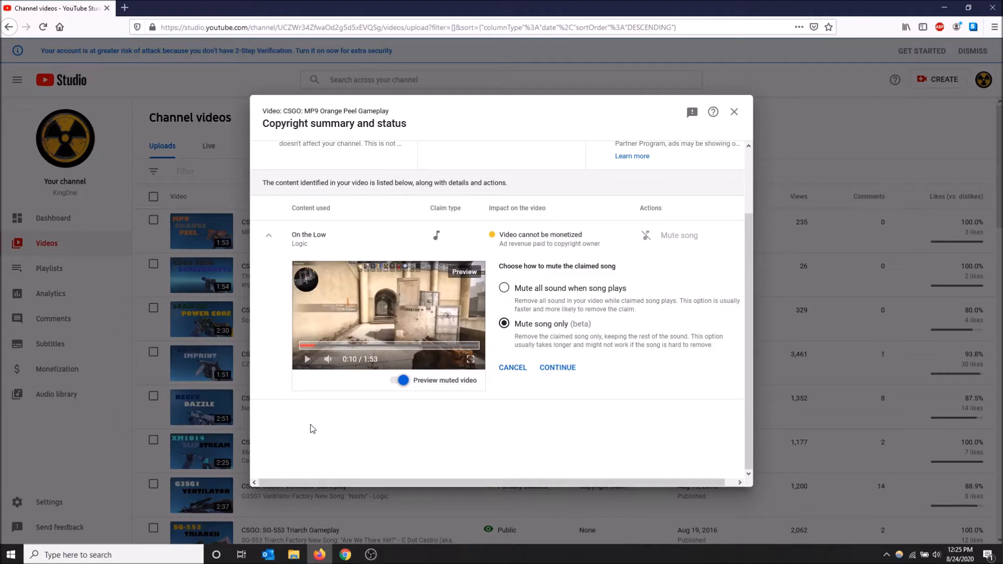
mouse_move(682, 331)
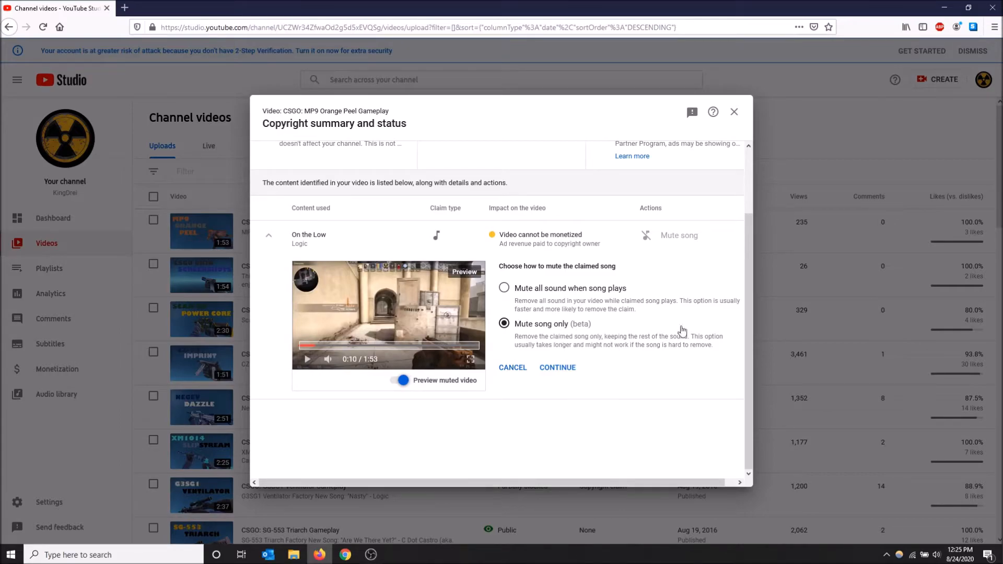
mouse_move(593, 288)
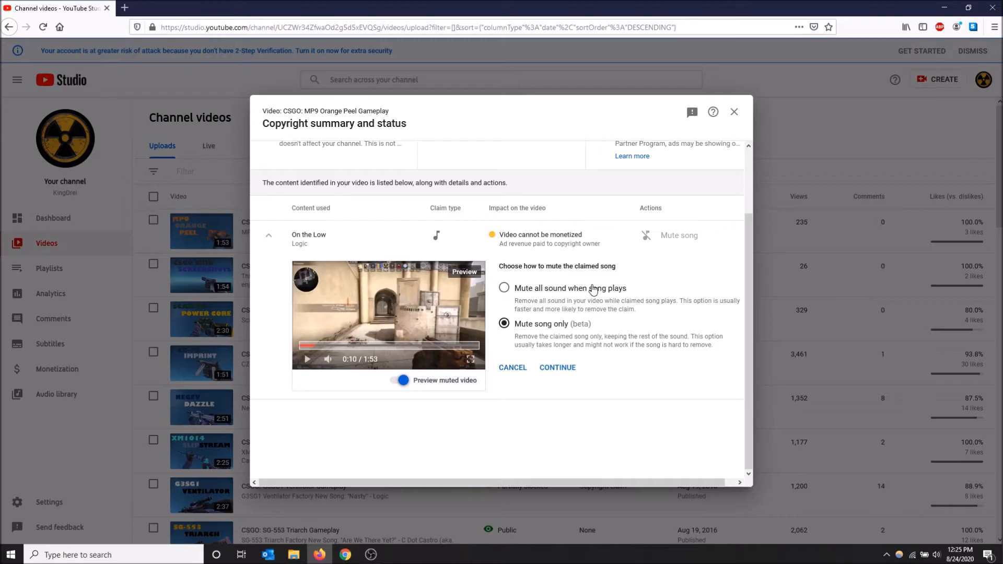
mouse_move(562, 339)
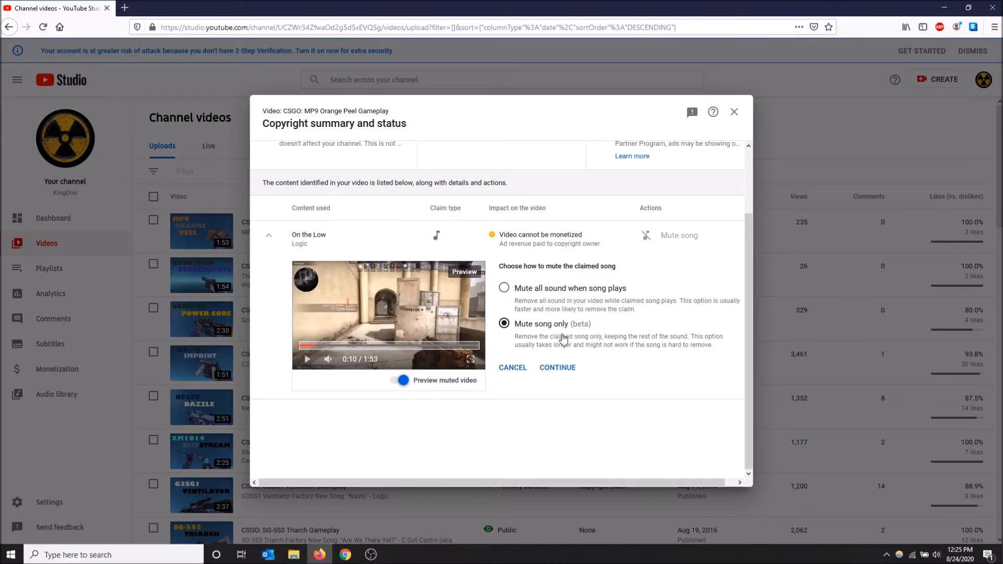
mouse_move(592, 352)
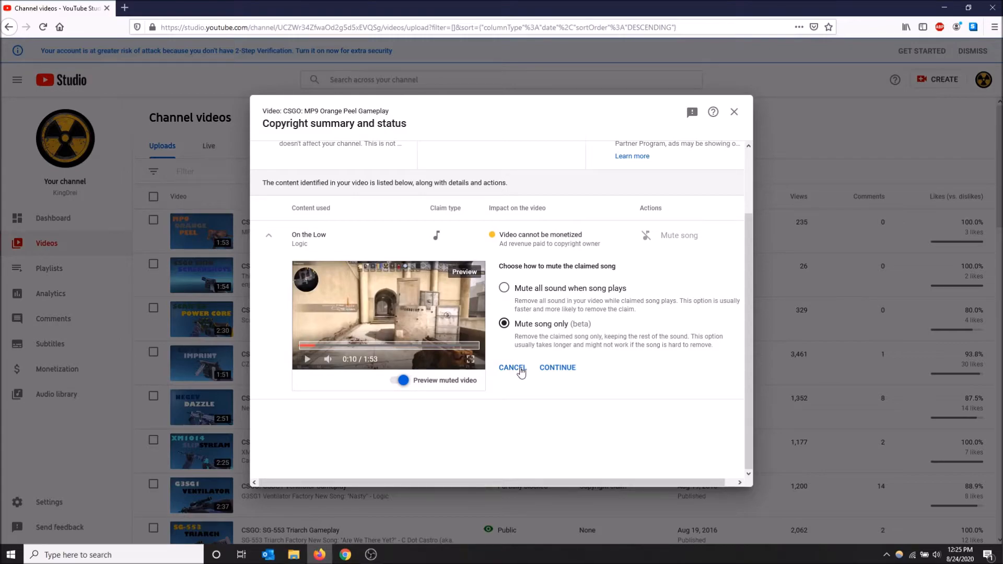
- Cancel the mute setup and reopen the claim's replace, mute or dispute options
click(513, 370)
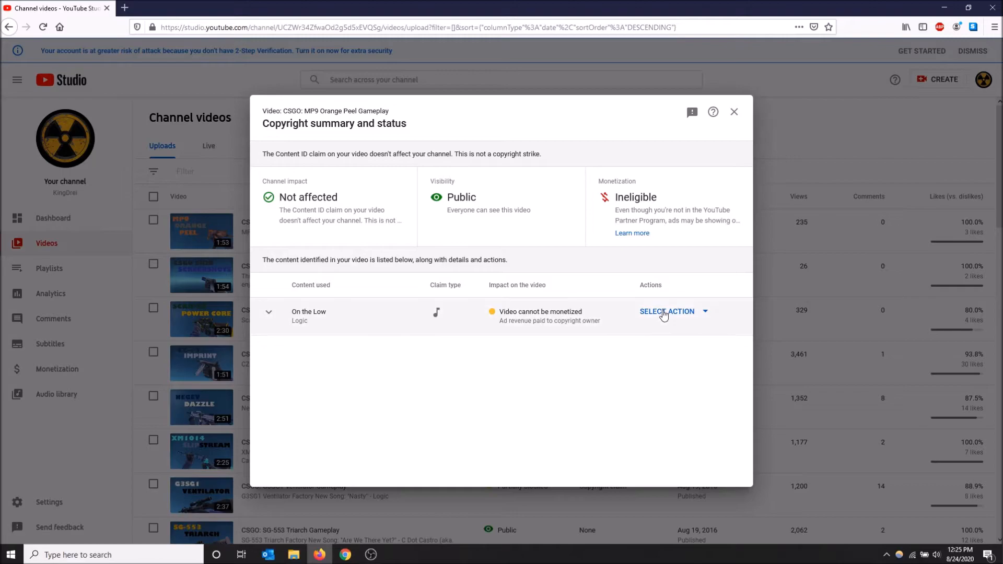
click(667, 312)
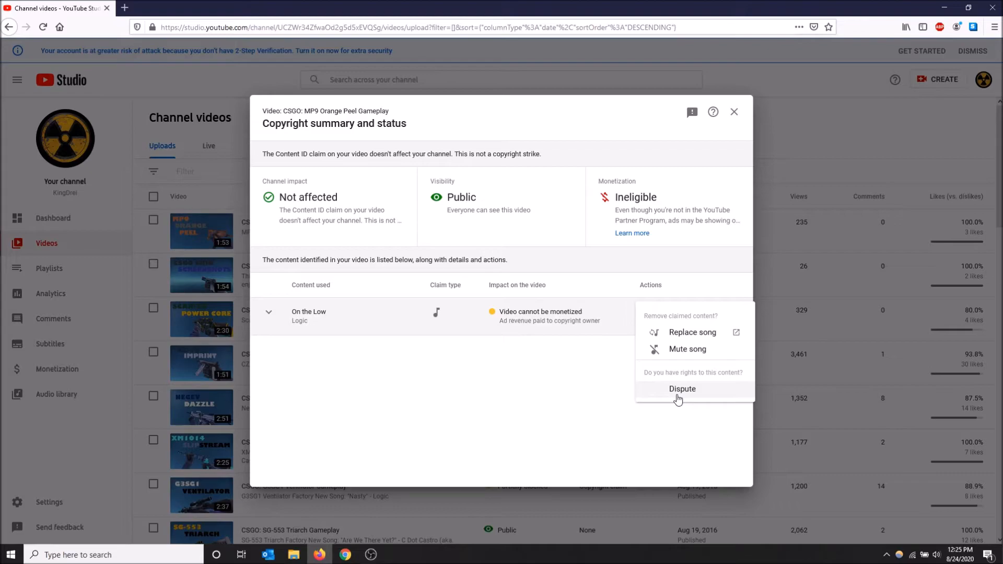
- Start a dispute and confirm it isn't based on any listed invalid reason
click(682, 389)
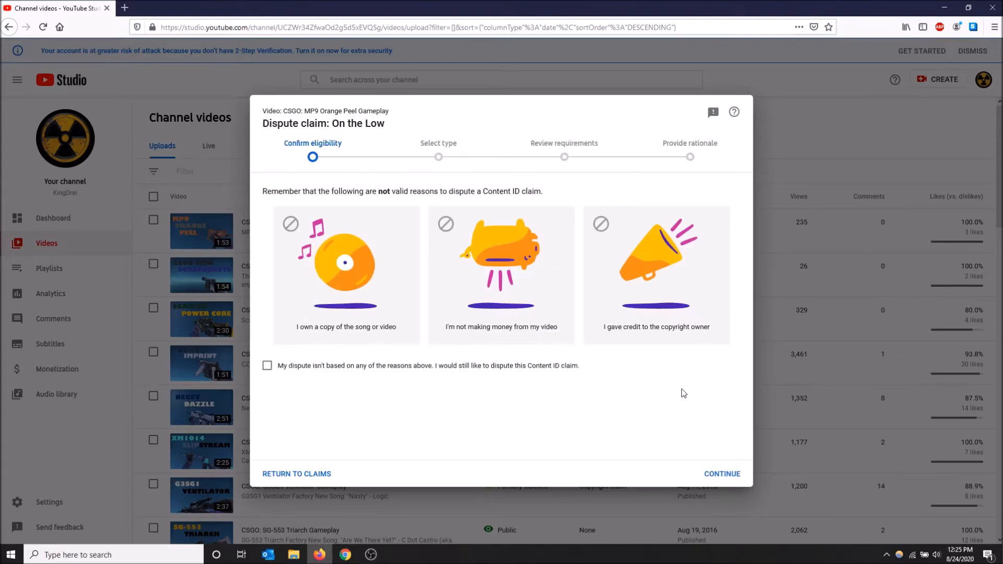
mouse_move(608, 374)
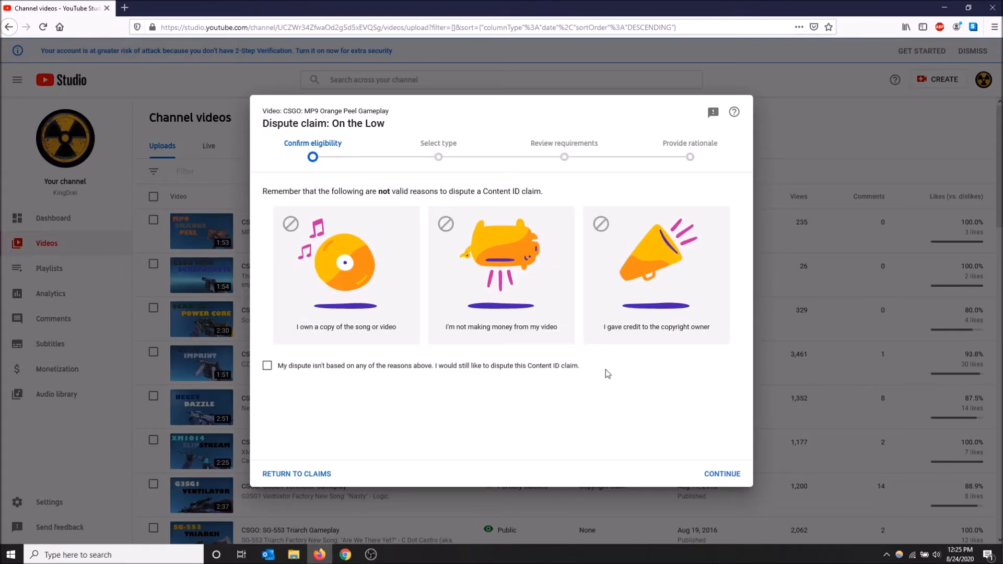
mouse_move(501, 275)
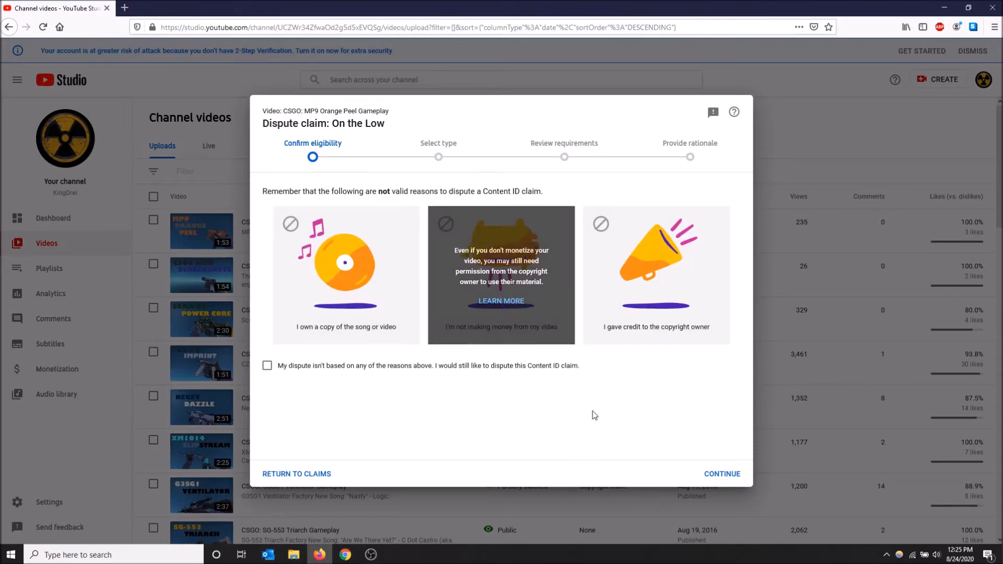
mouse_move(477, 268)
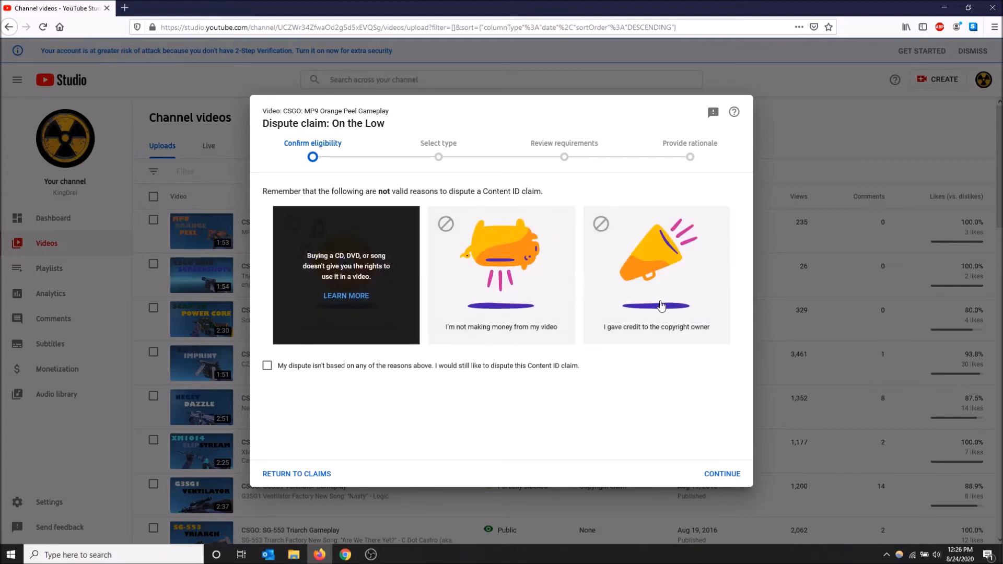
mouse_move(701, 288)
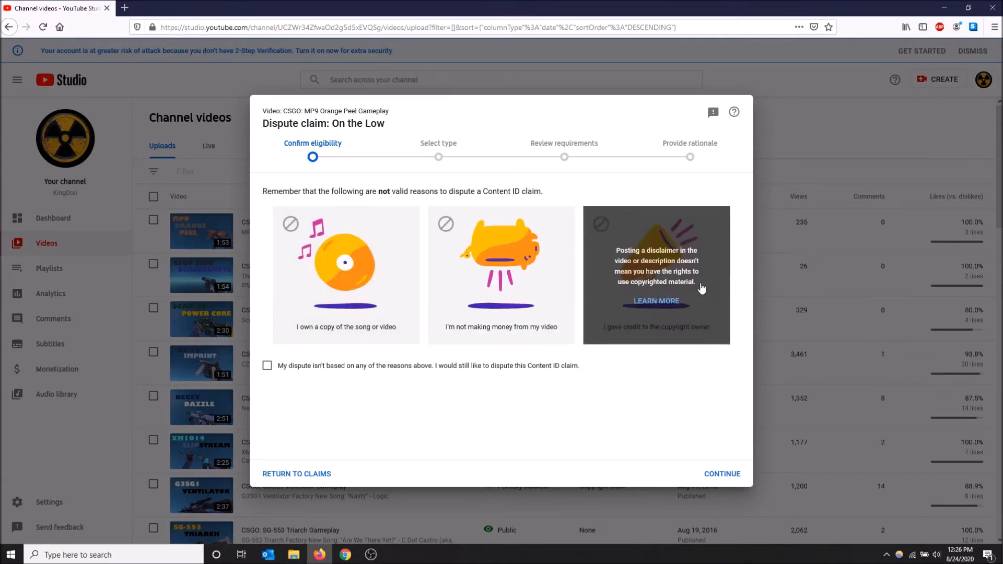
mouse_move(663, 248)
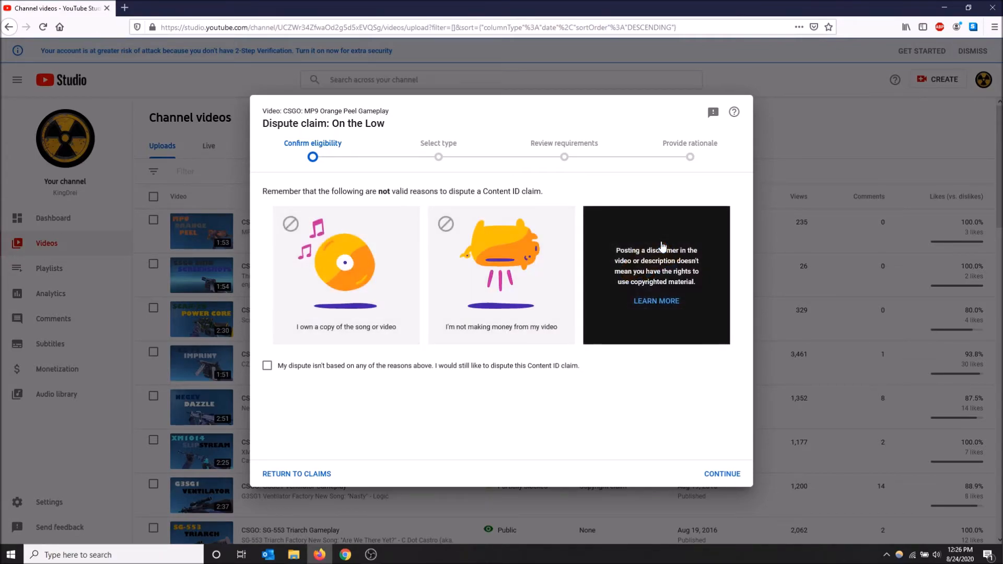
mouse_move(573, 363)
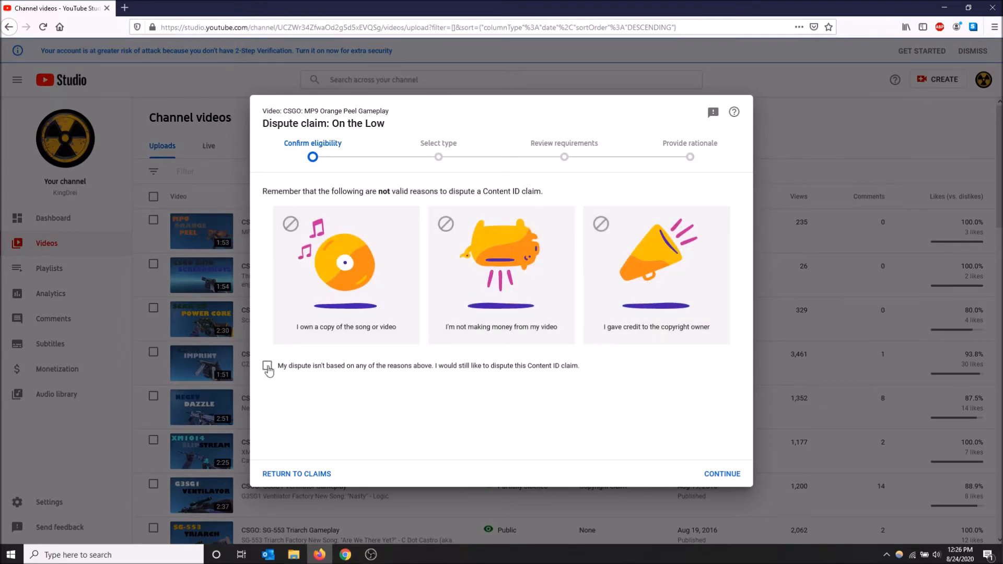
click(267, 365)
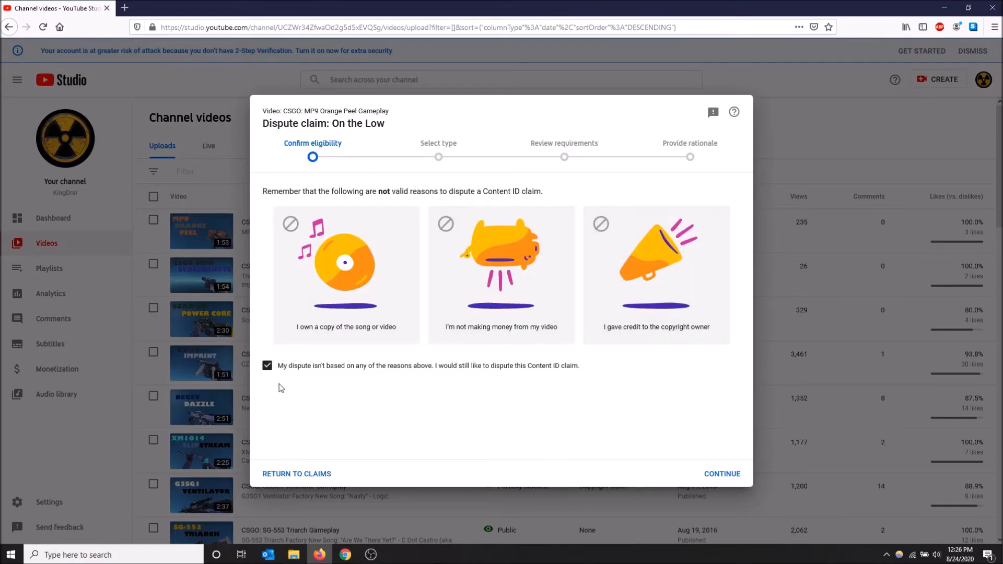
mouse_move(752, 427)
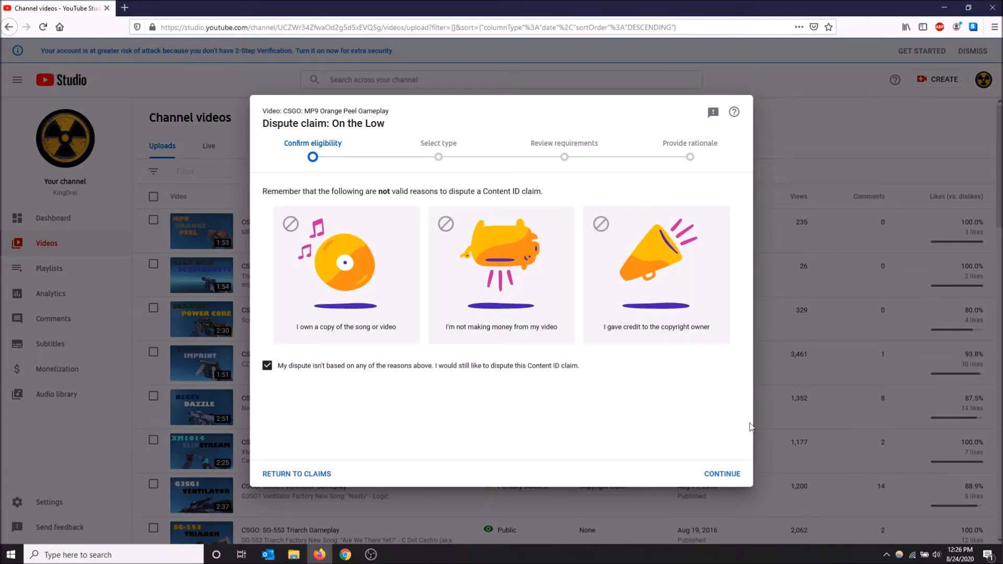
- Pass the eligibility step and pick Fair use as the dispute type
click(722, 473)
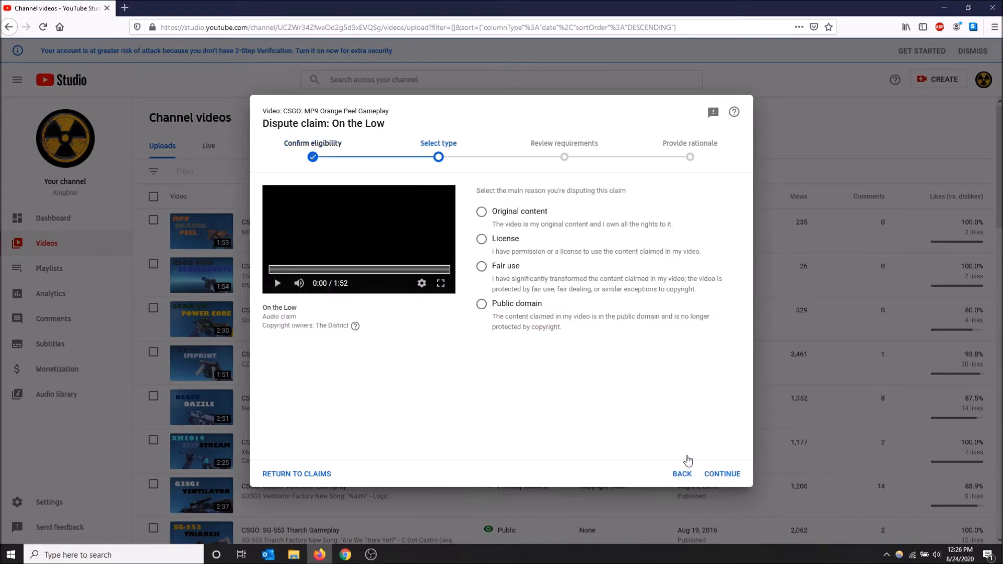
mouse_move(578, 346)
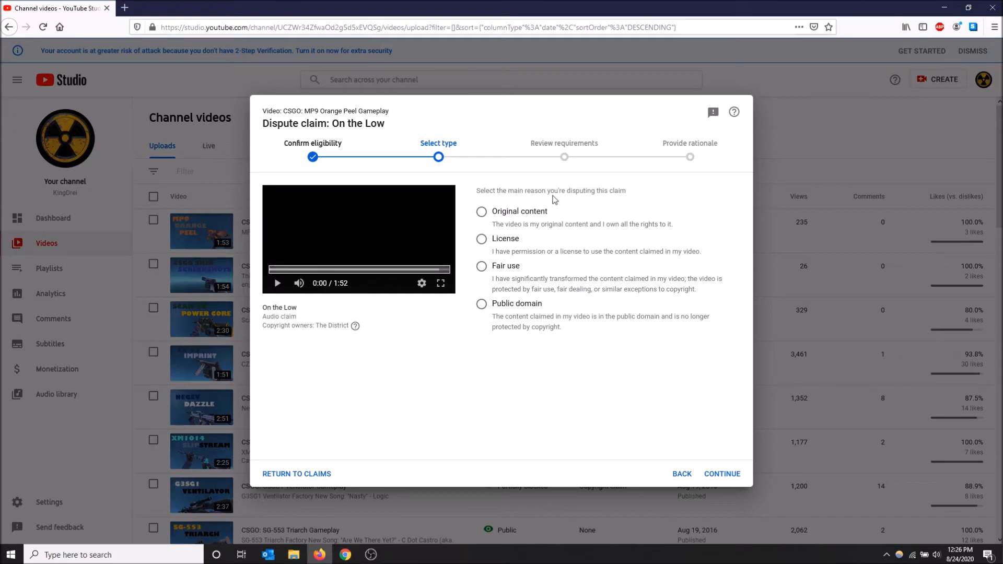
mouse_move(498, 250)
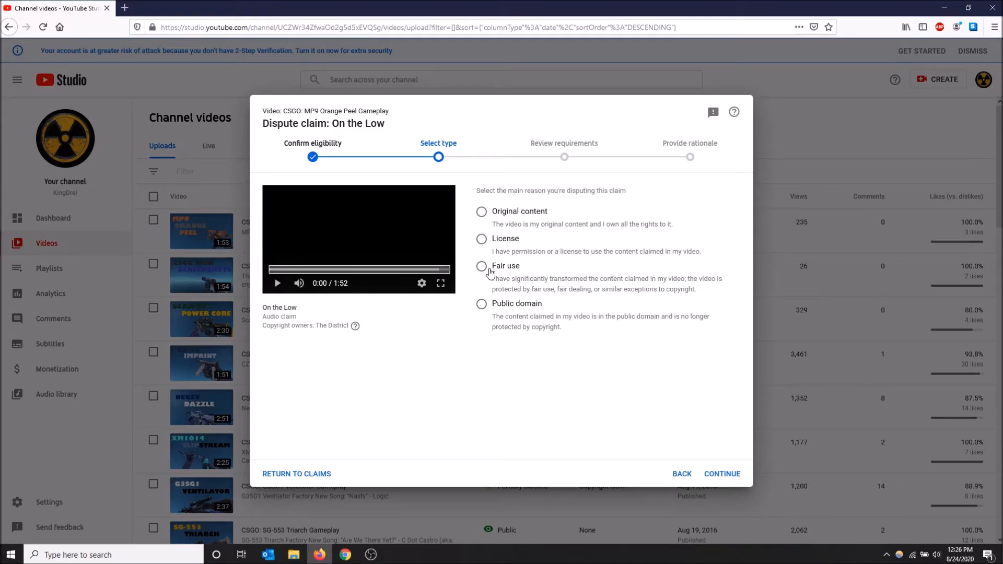
click(481, 266)
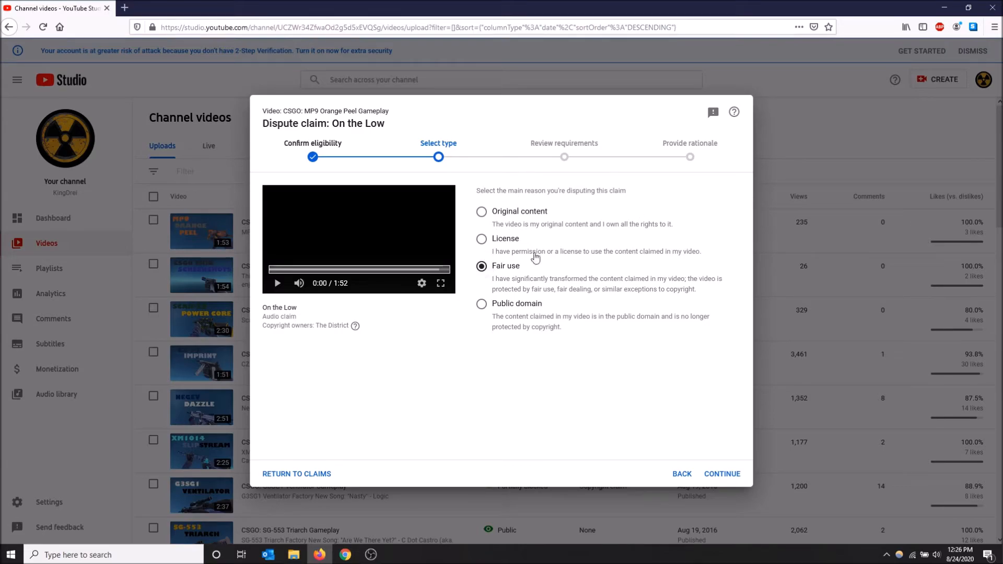
mouse_move(606, 237)
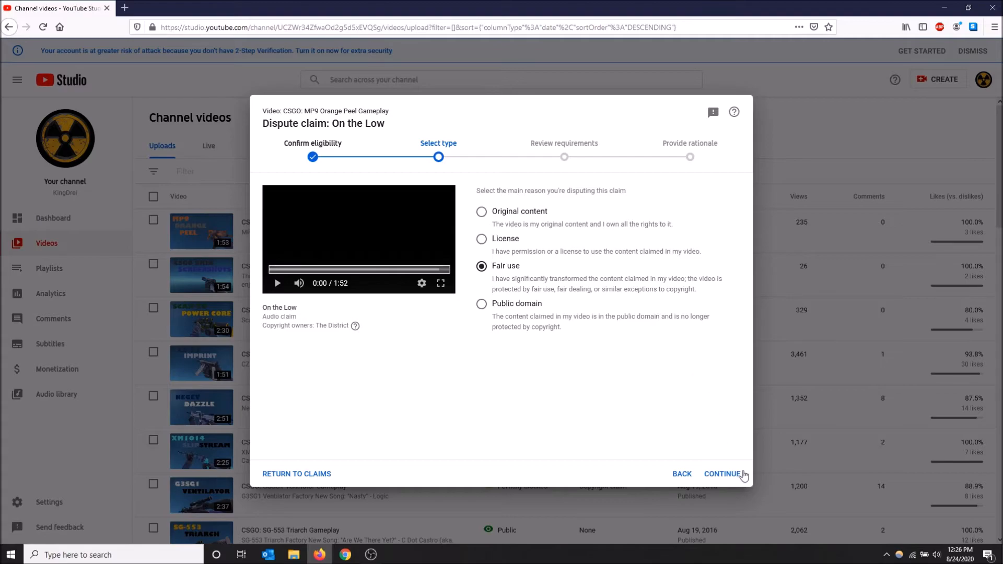
- Advance to requirements and affirm the video is protected under fair use
click(722, 474)
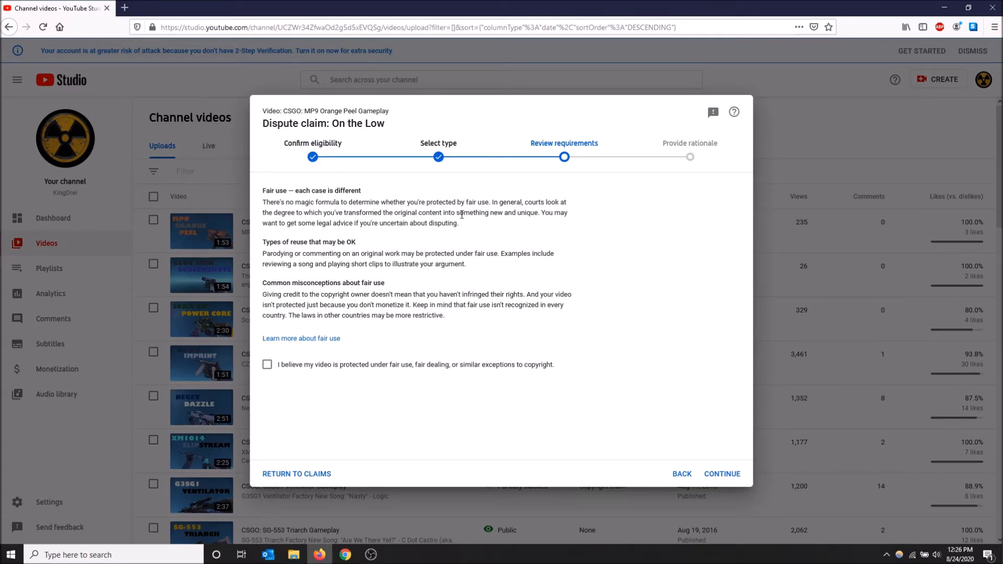
mouse_move(306, 347)
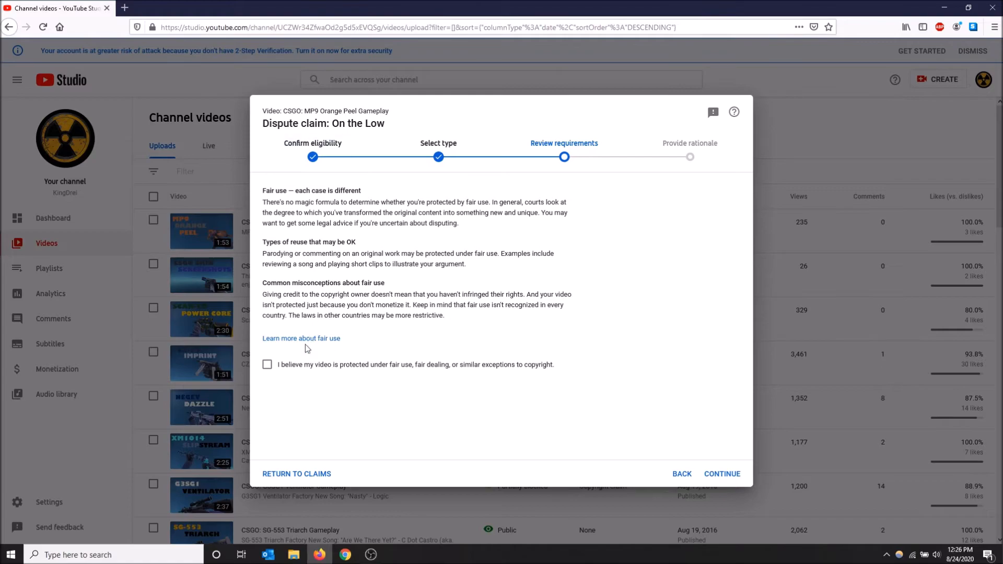
mouse_move(278, 384)
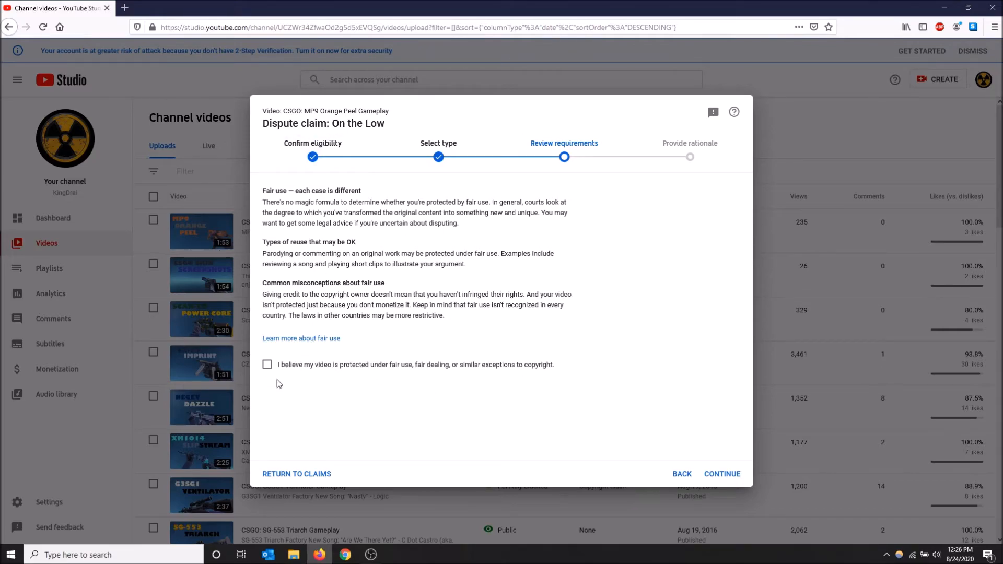
mouse_move(269, 373)
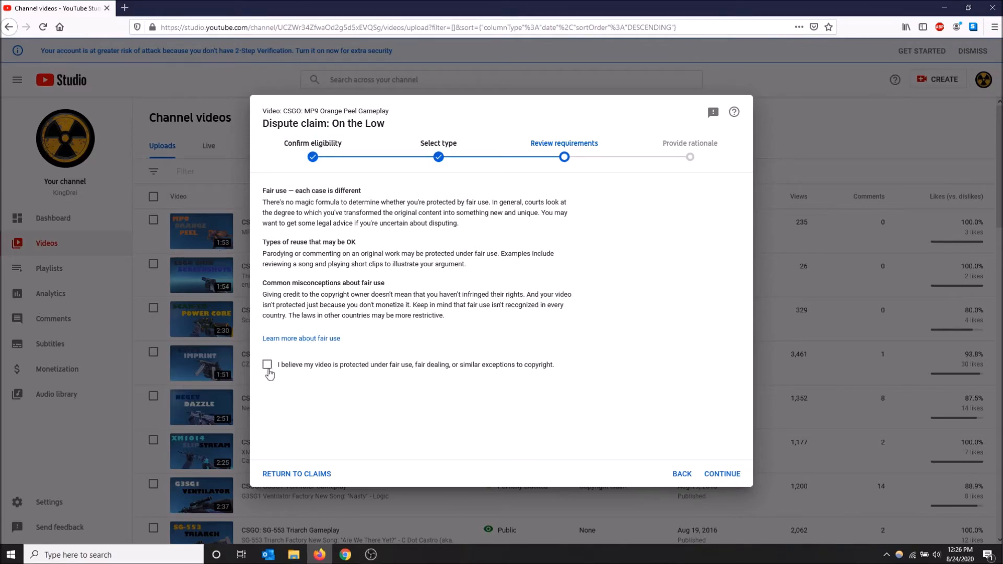
click(267, 364)
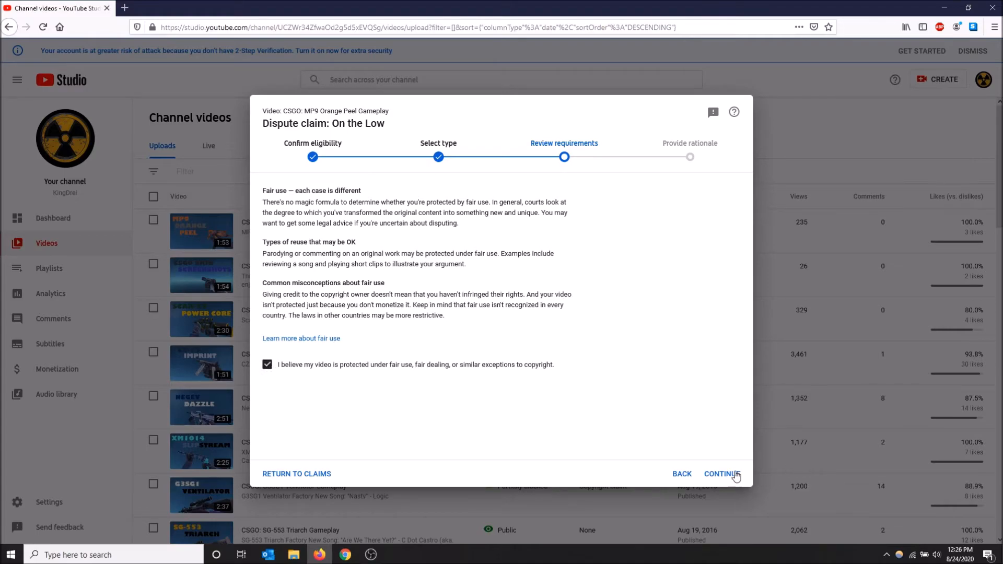
- Enter 'Test' as the fair-use rationale, then go to the empty Signature field
click(721, 474)
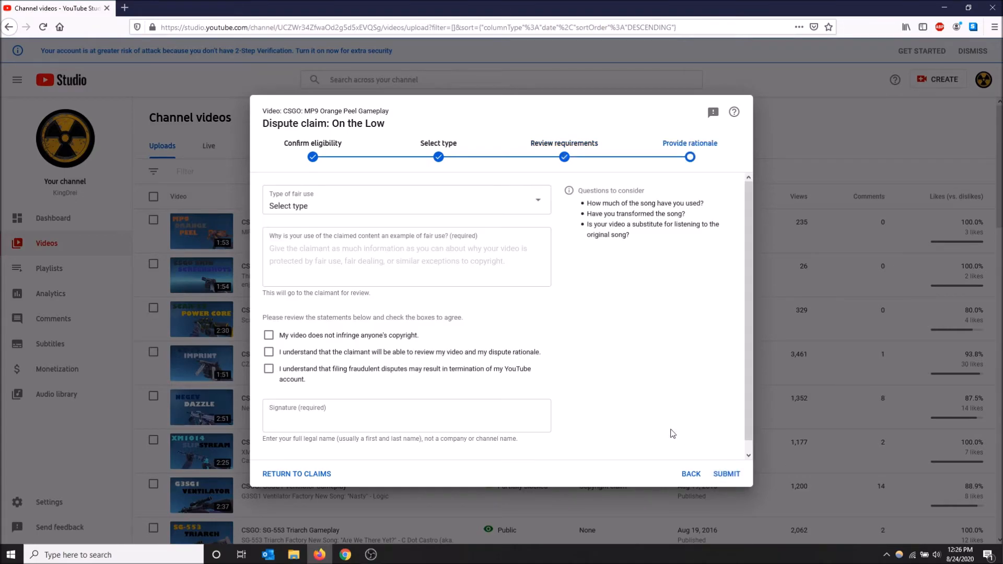
click(405, 256)
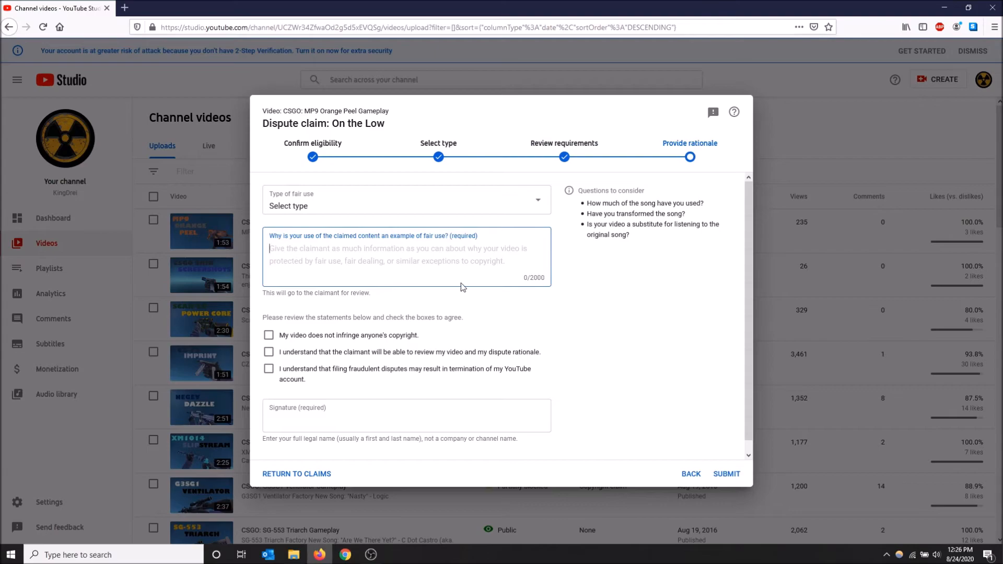
mouse_move(553, 237)
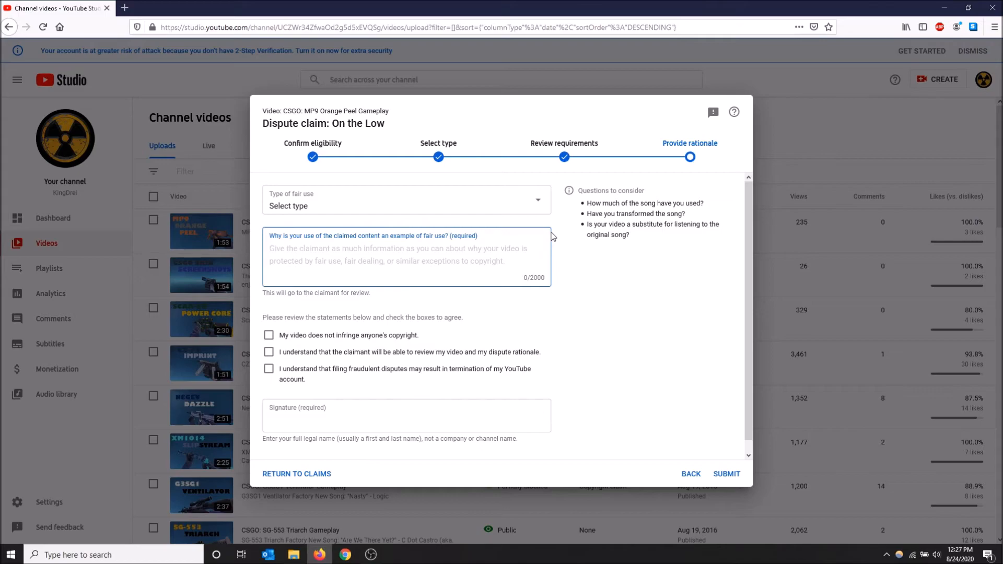
click(396, 255)
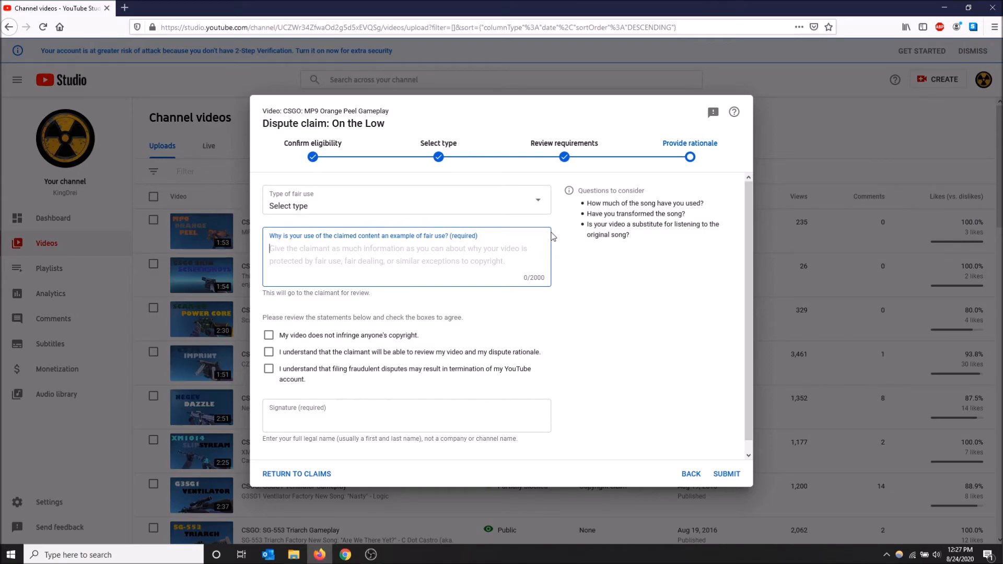
text(T)
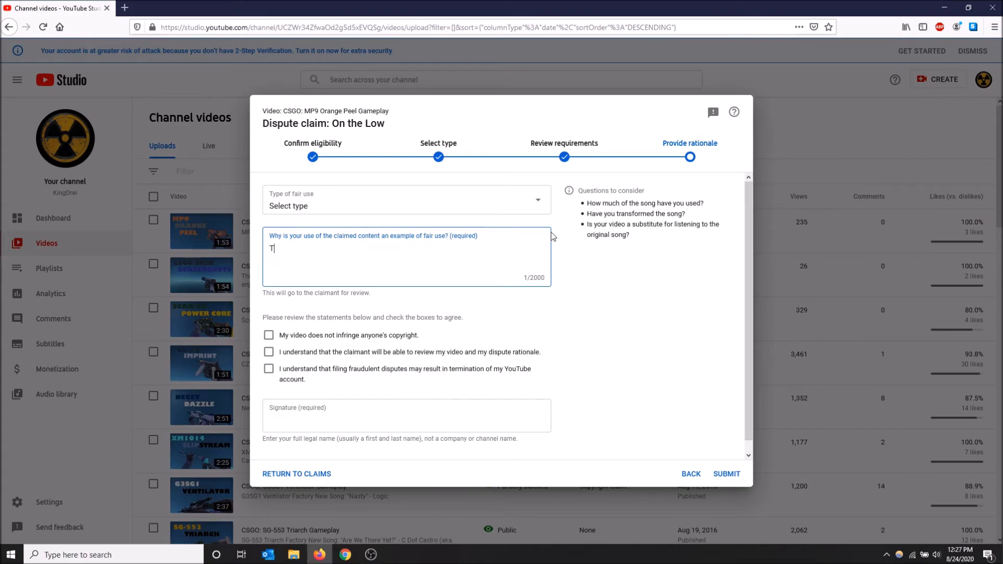
text(est)
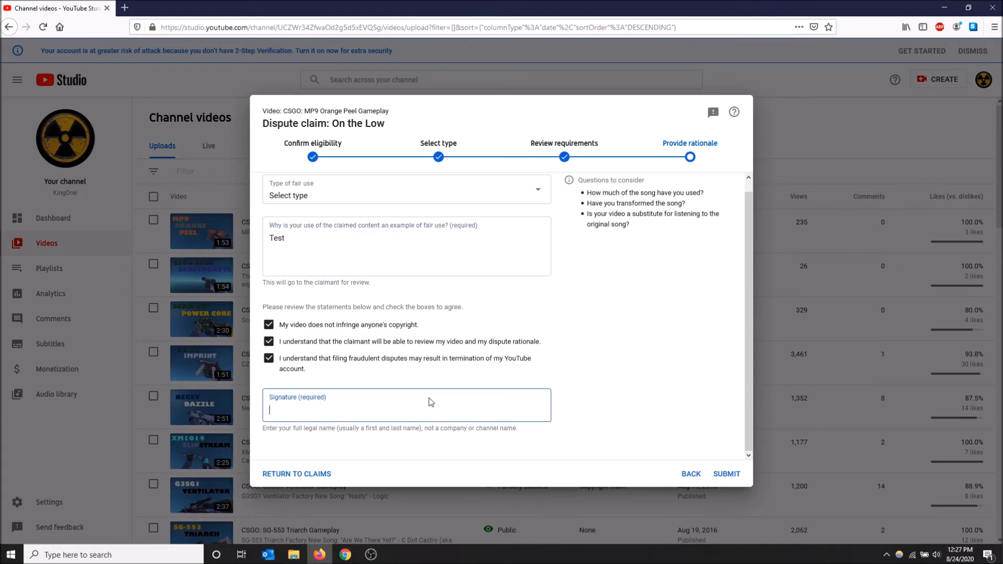
text(King)
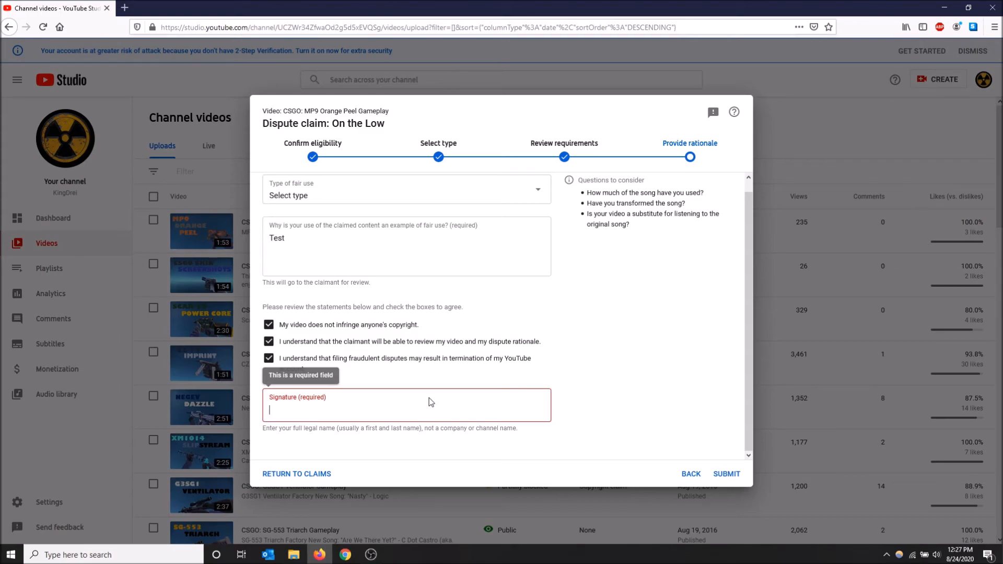
mouse_move(742, 491)
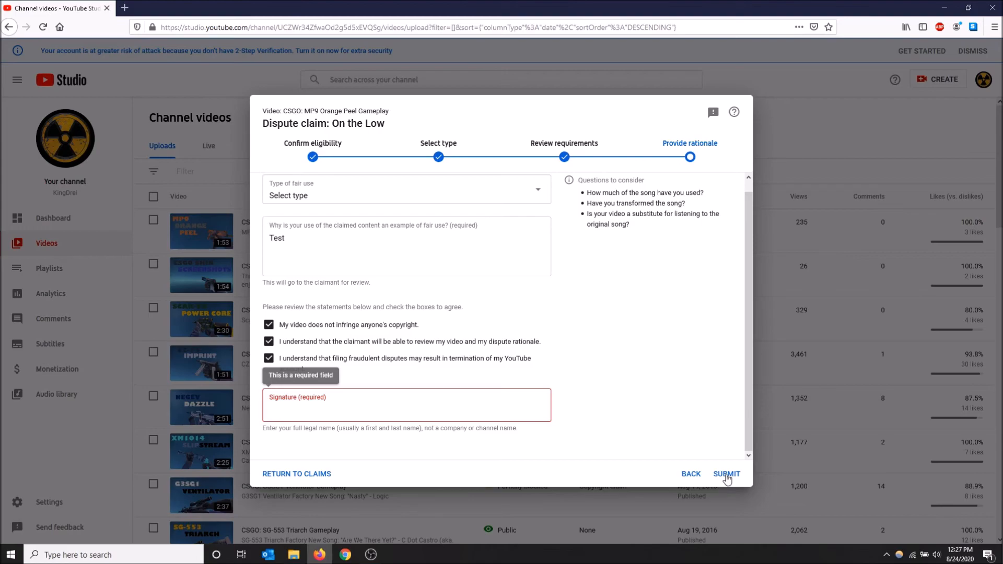
mouse_move(696, 432)
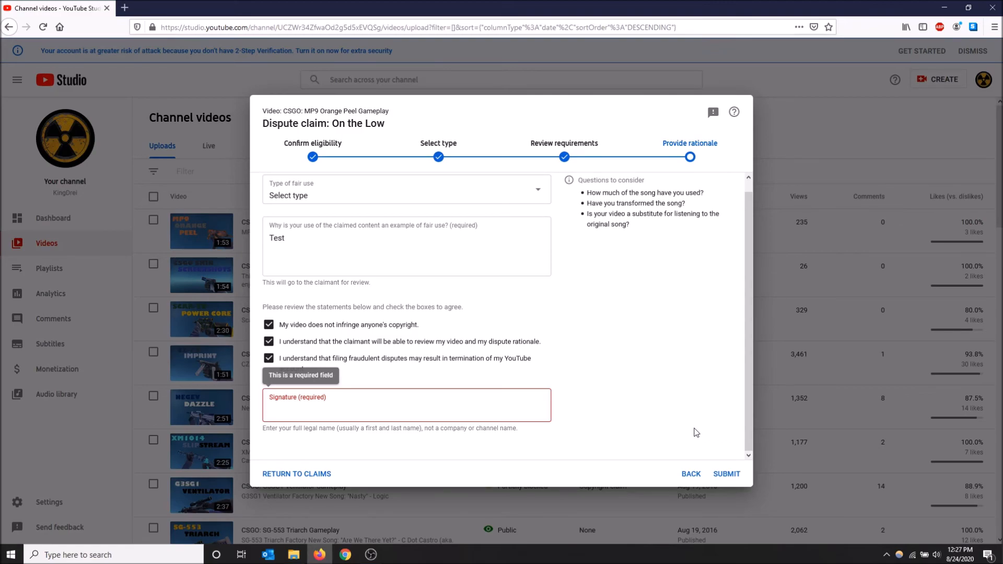
click(406, 413)
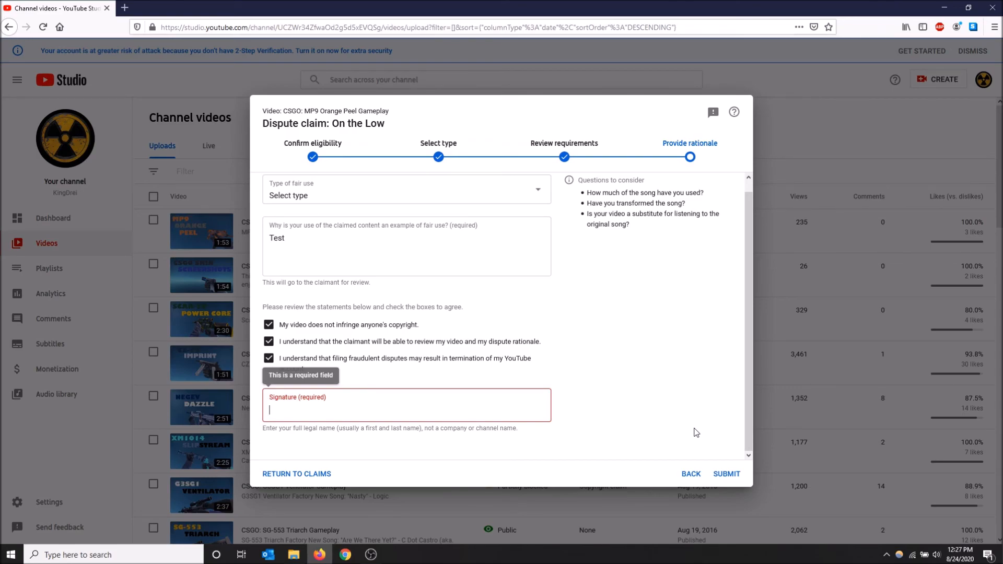
mouse_move(493, 357)
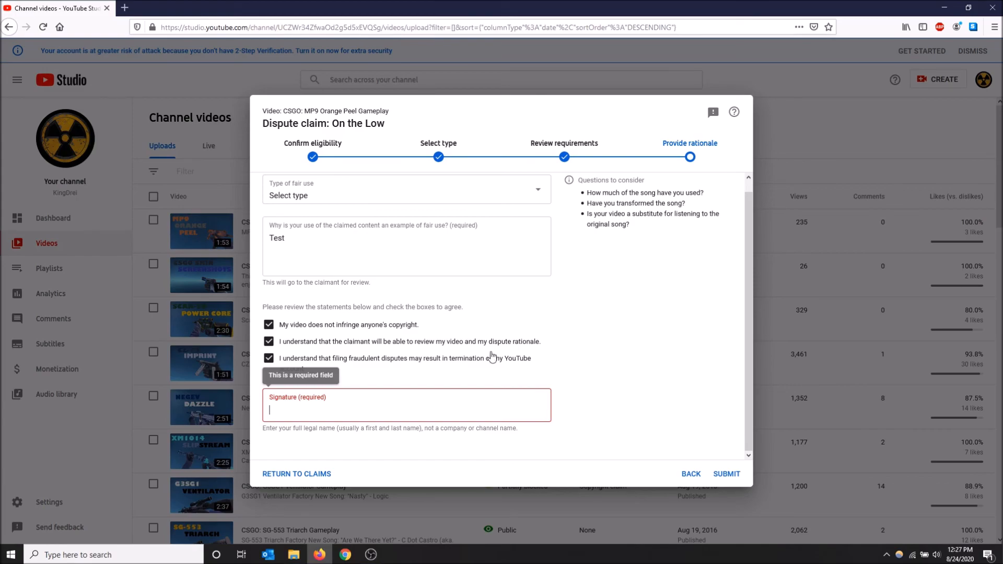